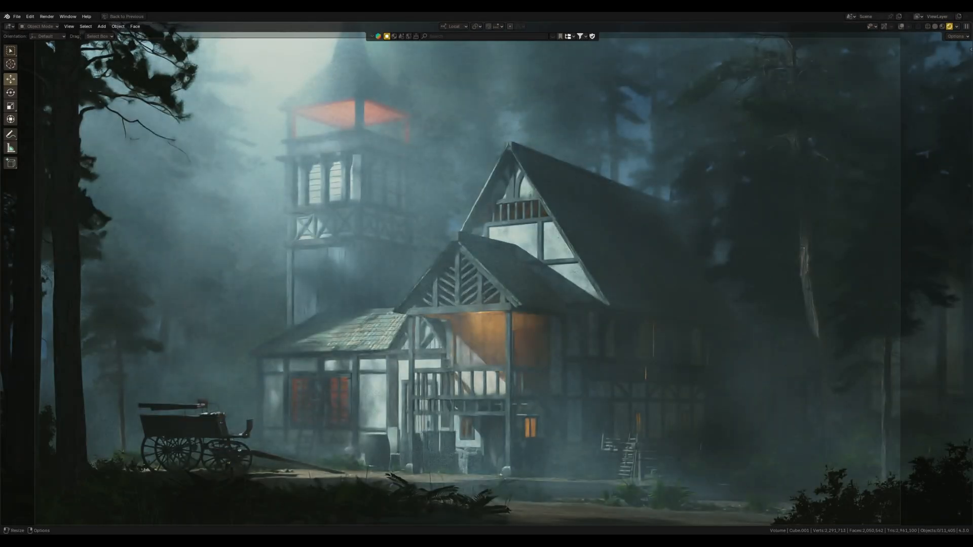
Cycle the fog's Volume Scatter phase function through Henyey-Greenstein and other options to compare renders
click(249, 17)
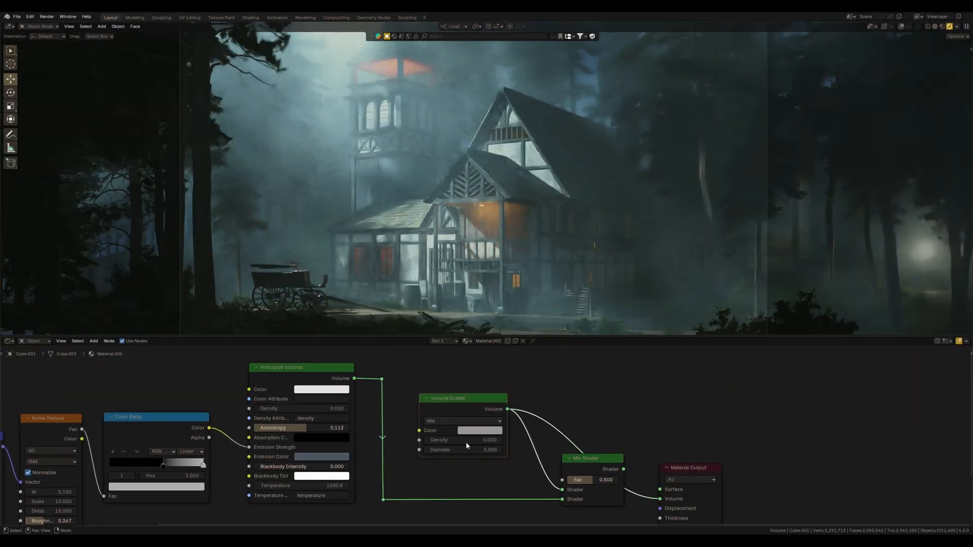
click(462, 440)
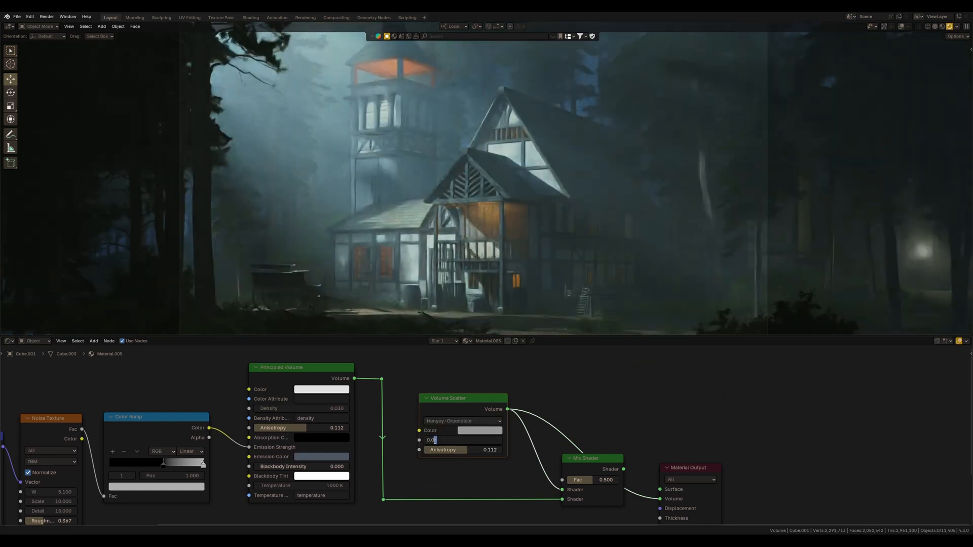
click(462, 420)
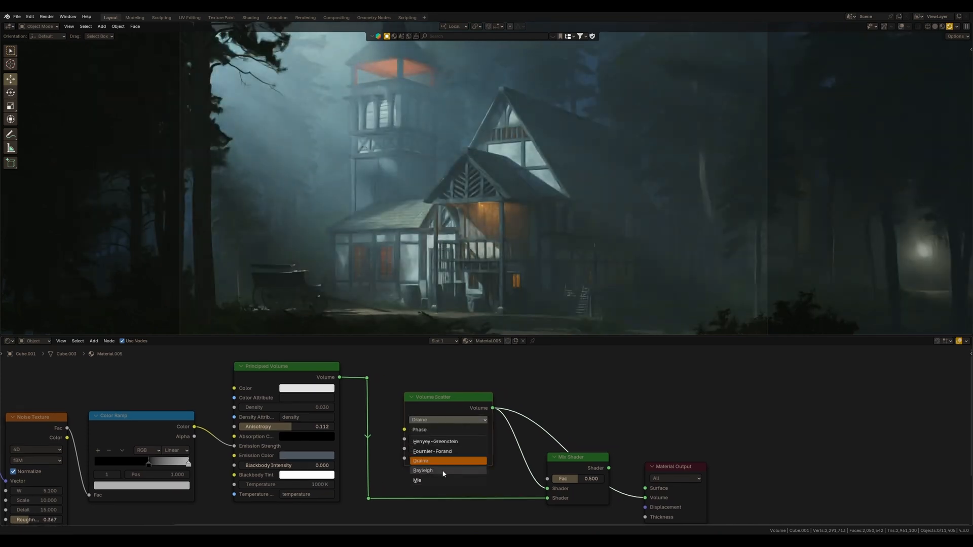
click(417, 480)
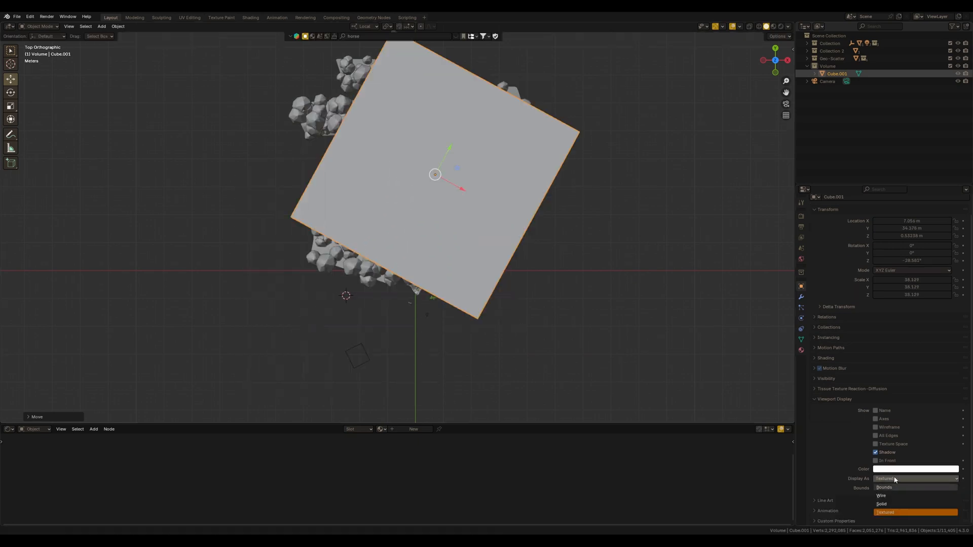
Change the fog cube's viewport display and add a Volume Scatter node for its material volume
click(884, 487)
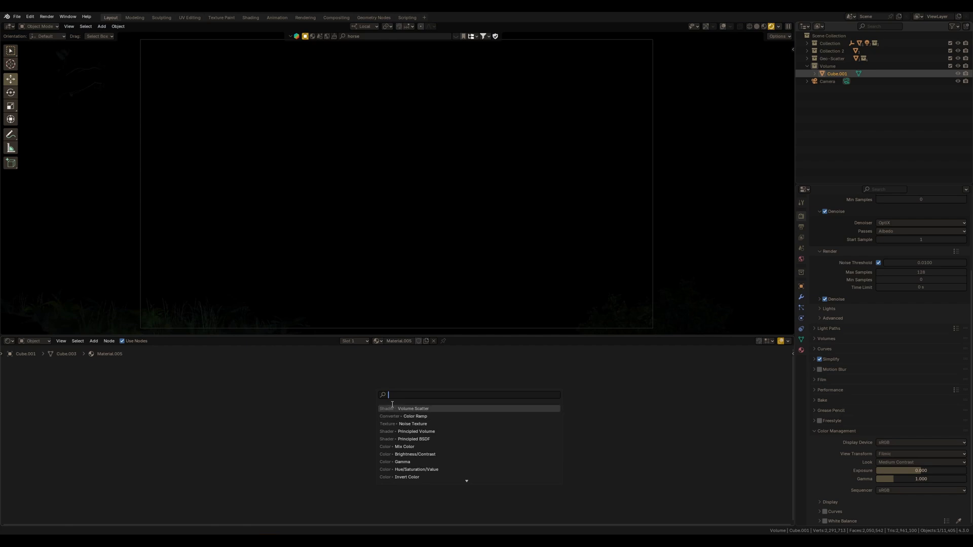
click(412, 409)
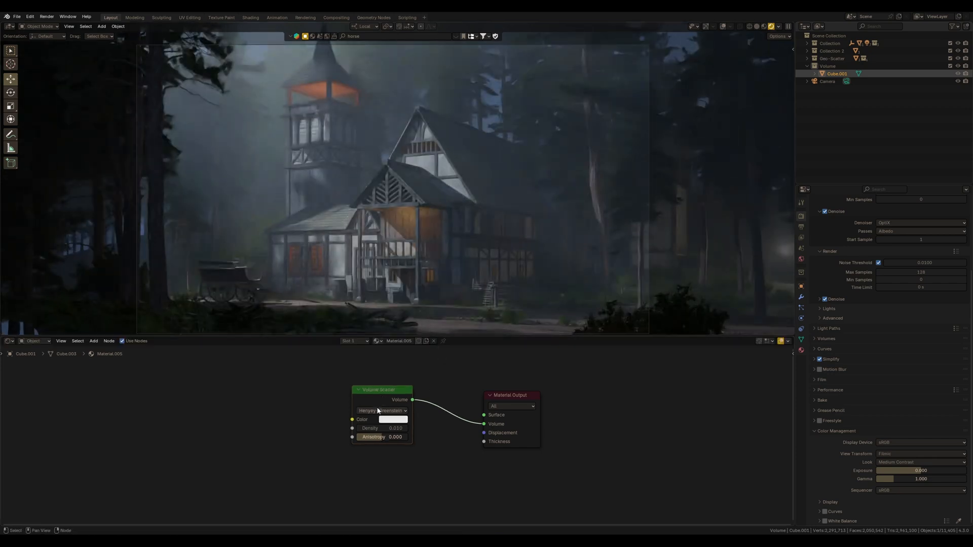
click(380, 411)
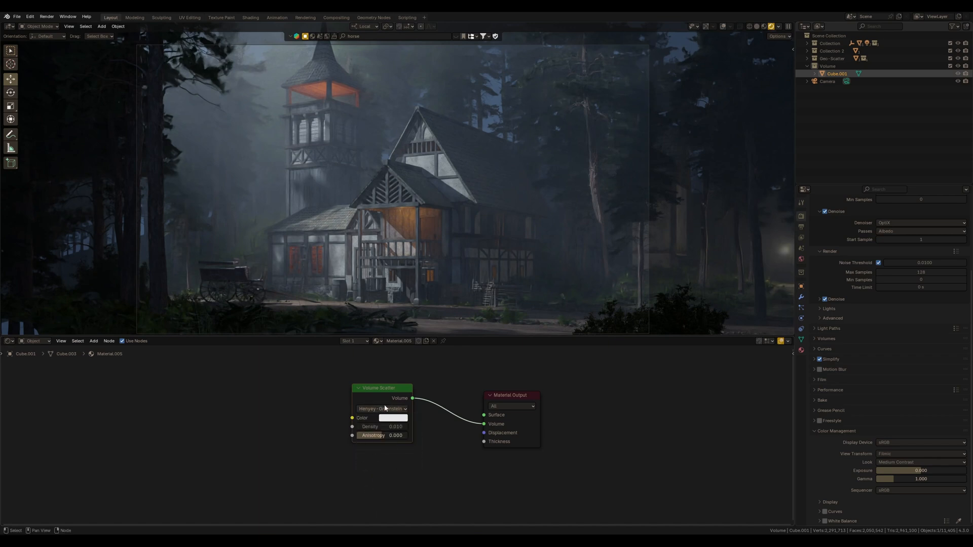
click(382, 408)
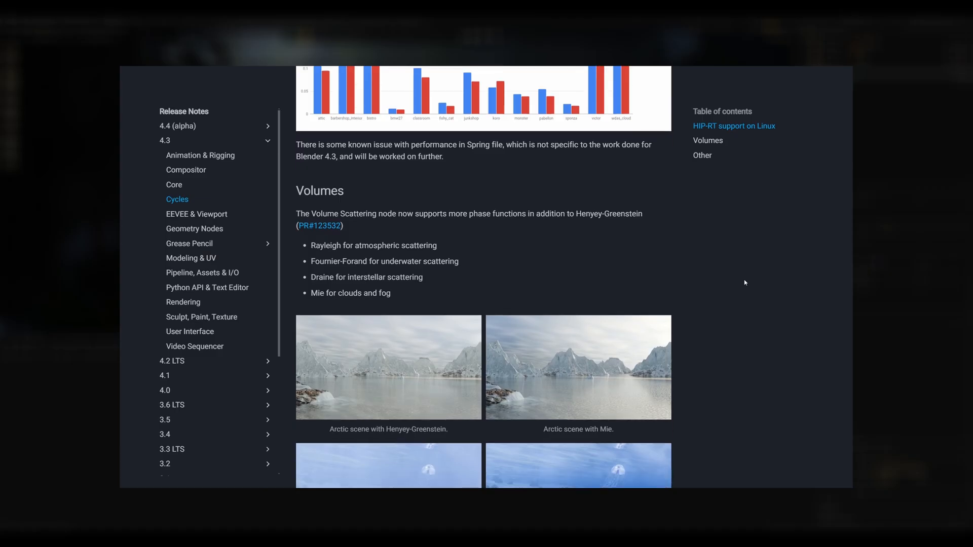
Scroll the 4.3 Cycles release notes to the Volumes section on new phase functions
scroll(down, 3)
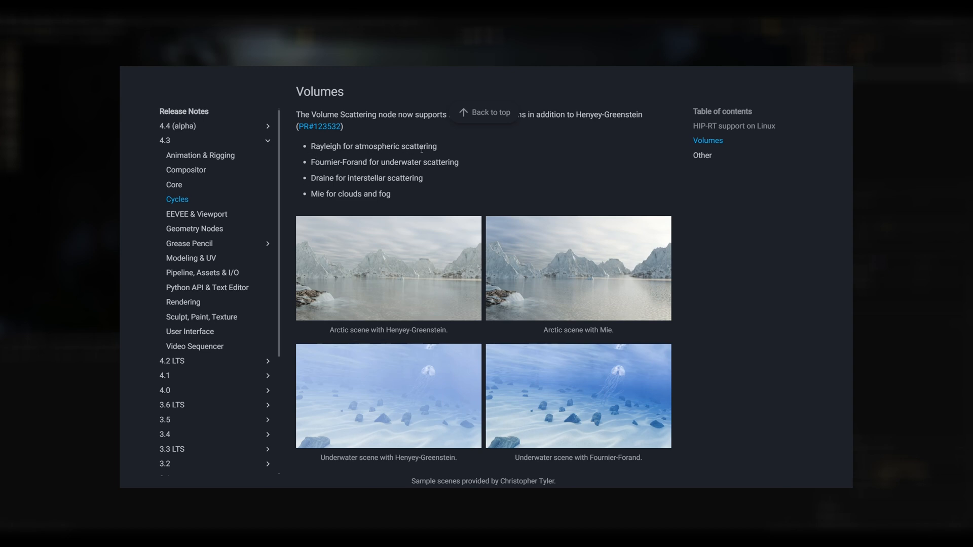
mouse_move(309, 185)
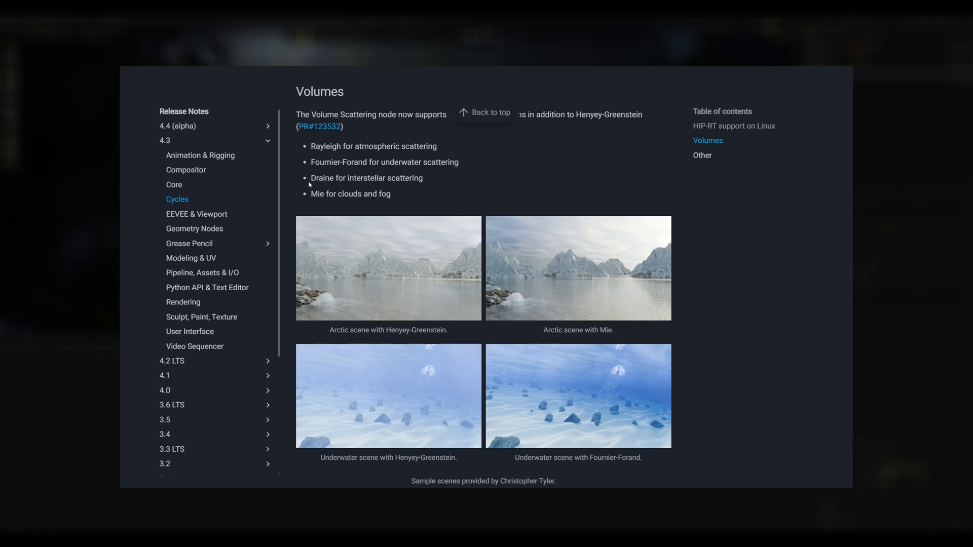
mouse_move(449, 188)
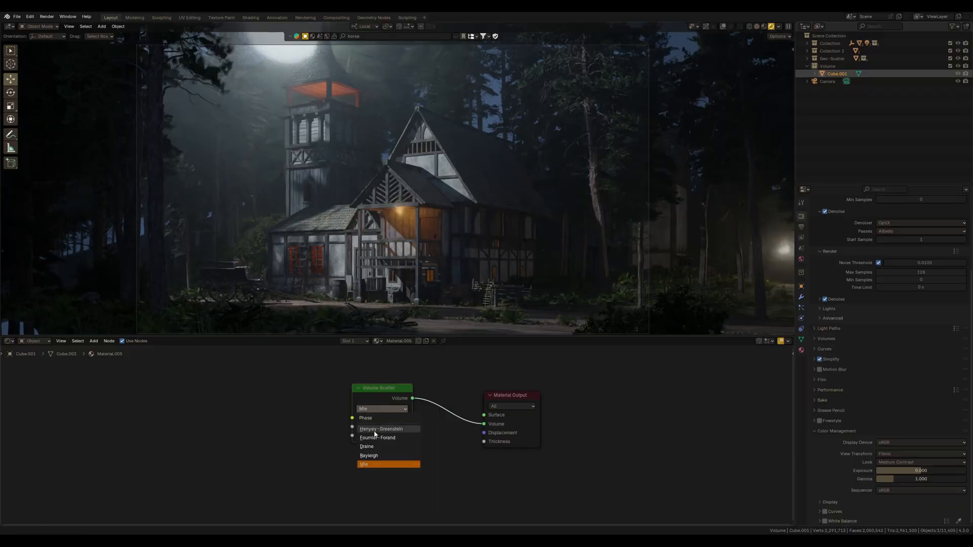
Use Henyey-Greenstein scattering with density 0.030 and anisotropy 0.246
click(380, 428)
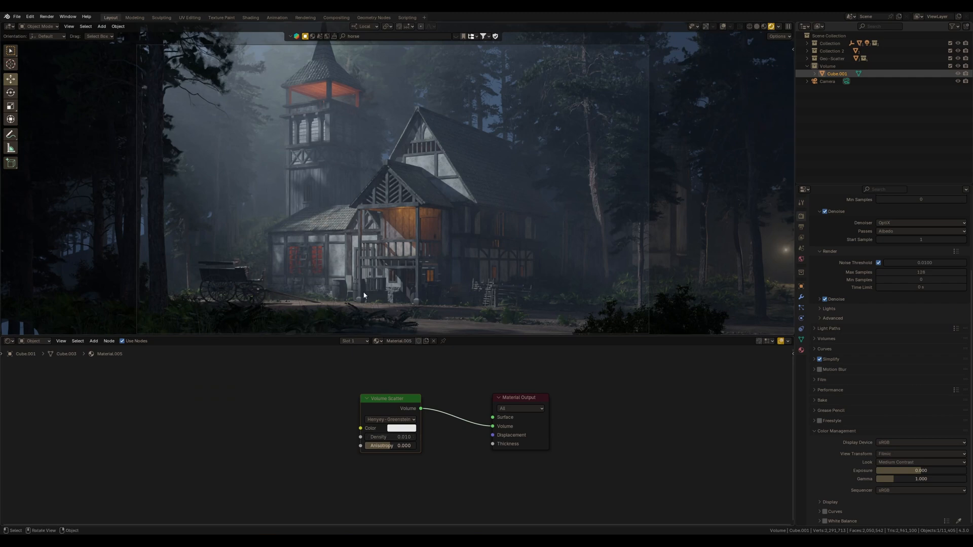
mouse_move(309, 220)
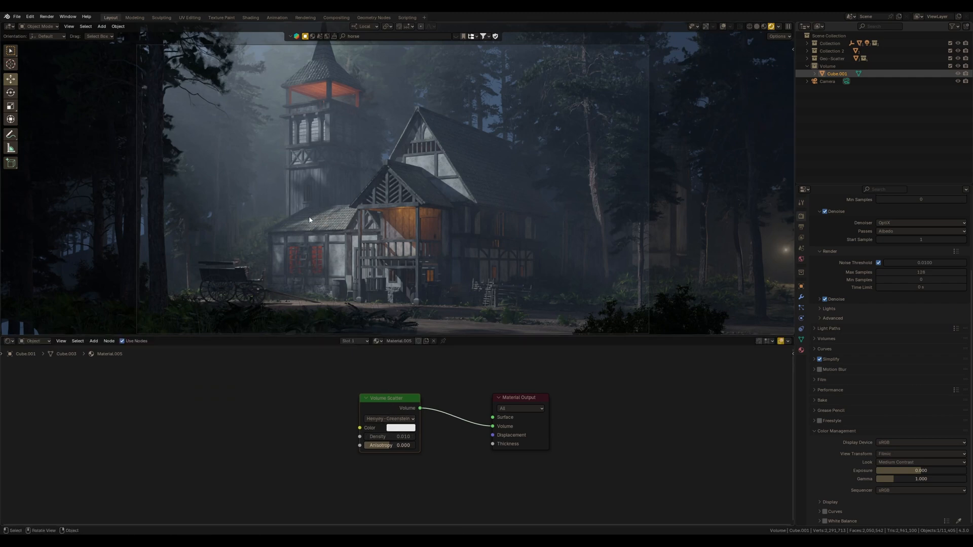
click(399, 436)
text(0.050)
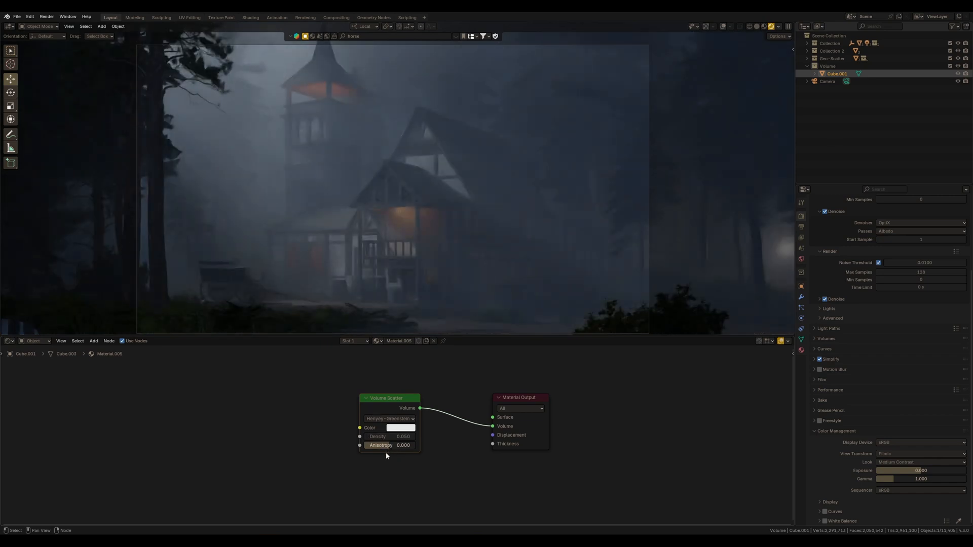
drag(388, 446, 382, 446)
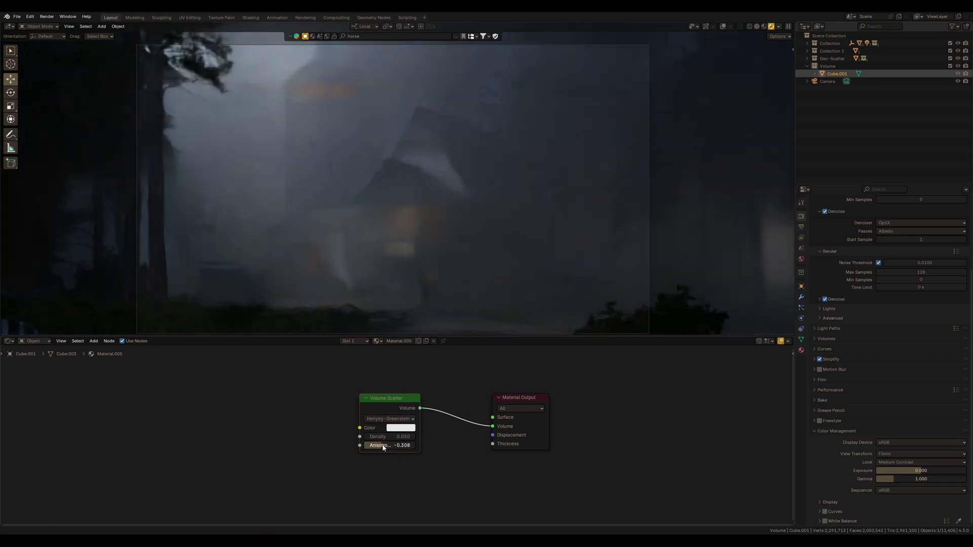
drag(388, 445, 402, 444)
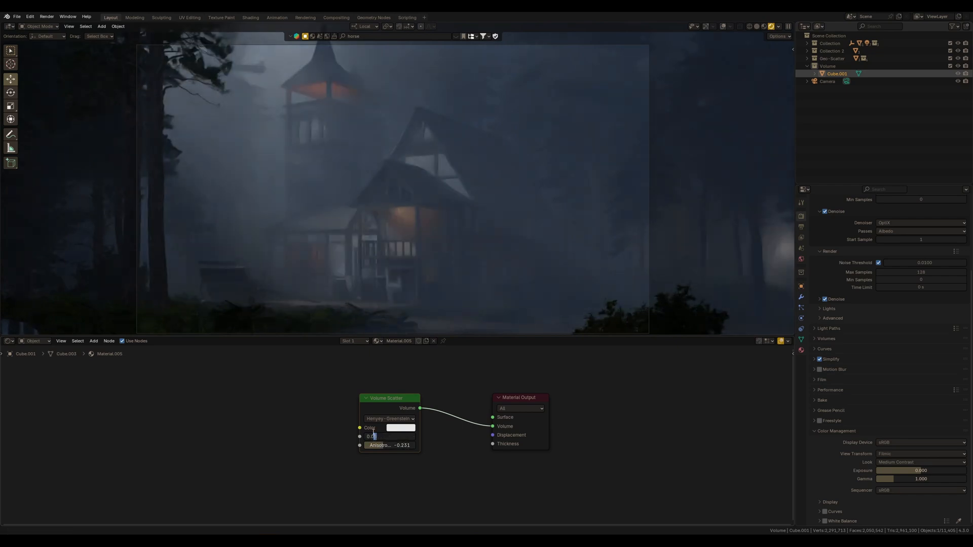
click(400, 428)
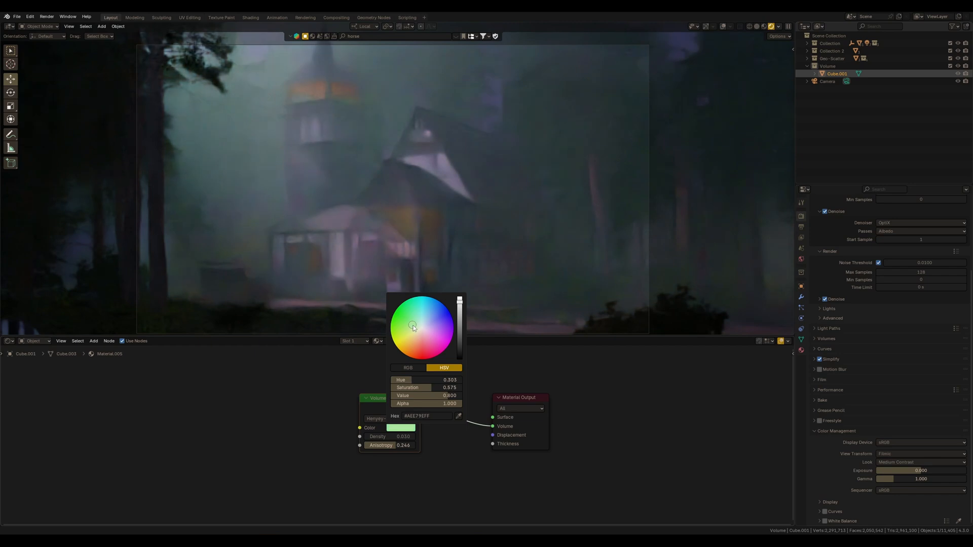
Tint the fog colour a pale blue in the colour picker
drag(412, 328, 433, 321)
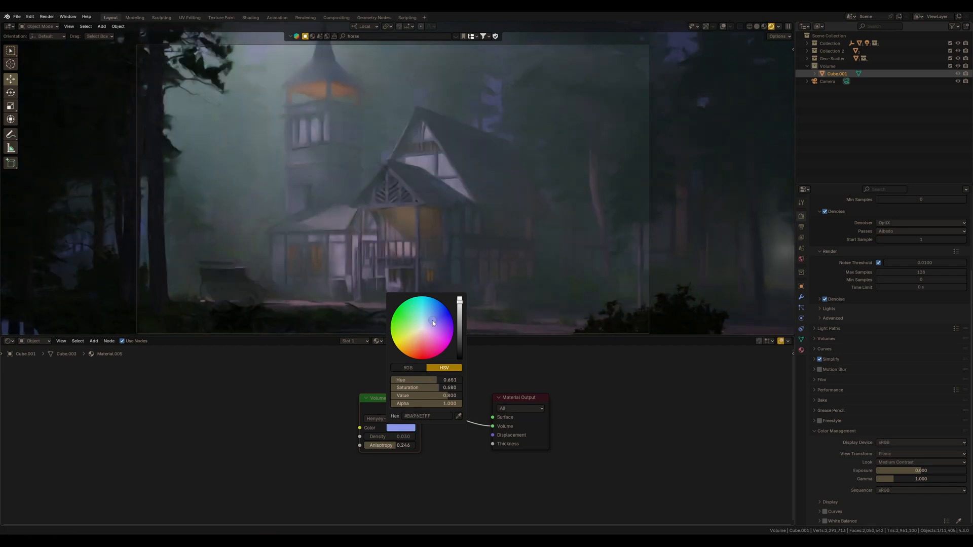
drag(433, 323, 427, 319)
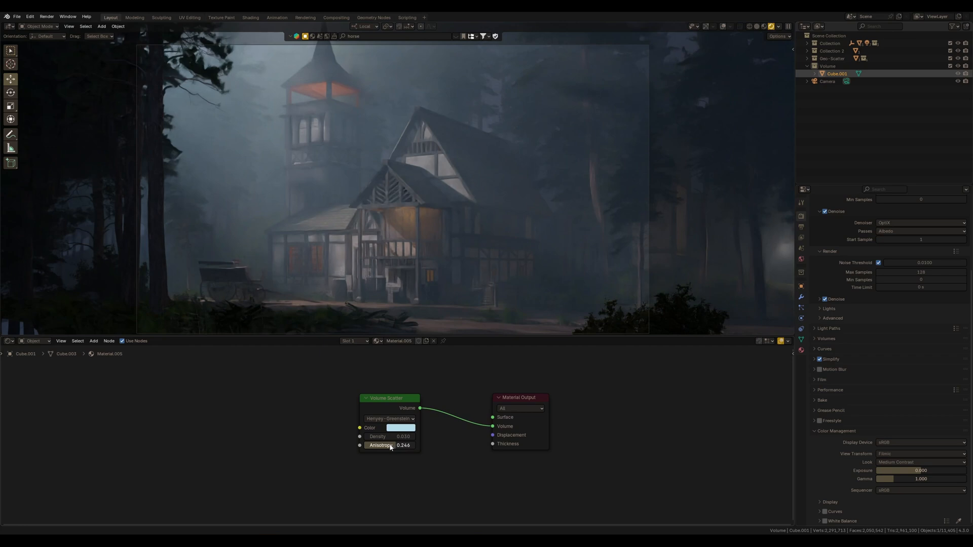
Compare Fournier-Forand, Draine, Henyey-Greenstein and Rayleigh phase functions on the fog
click(402, 418)
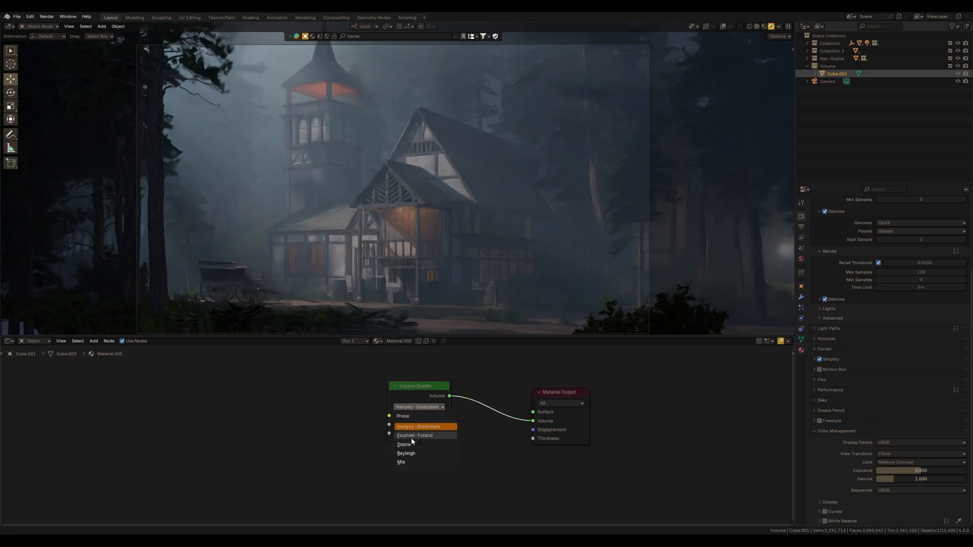
click(414, 435)
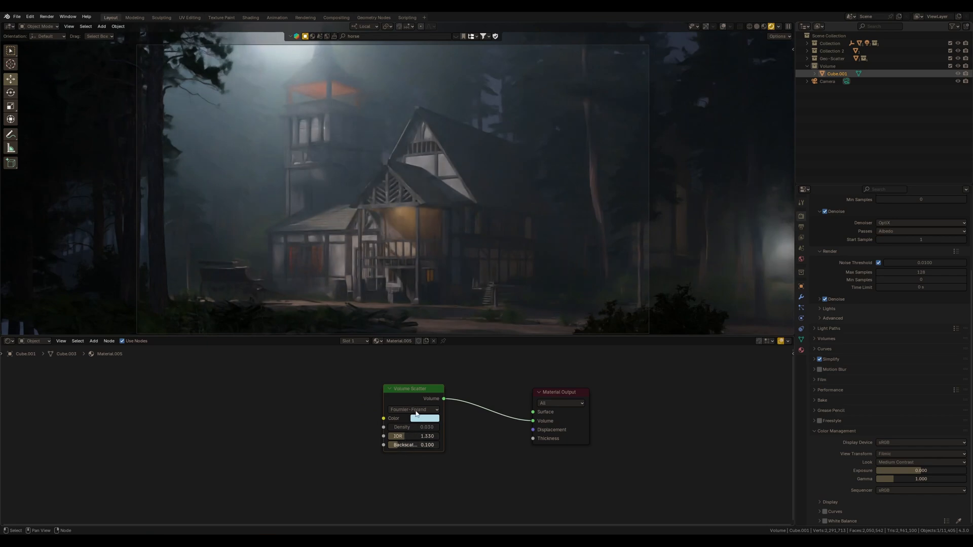
click(413, 409)
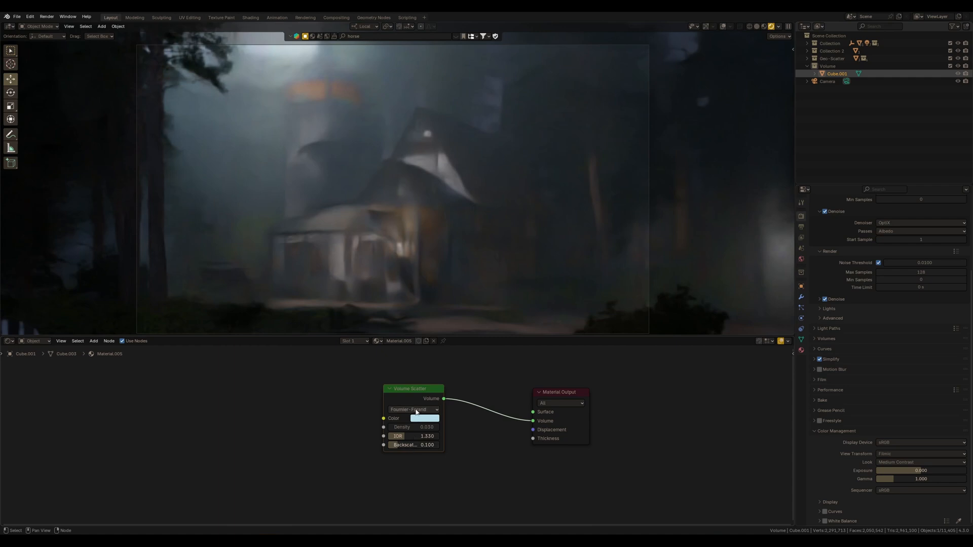
click(413, 409)
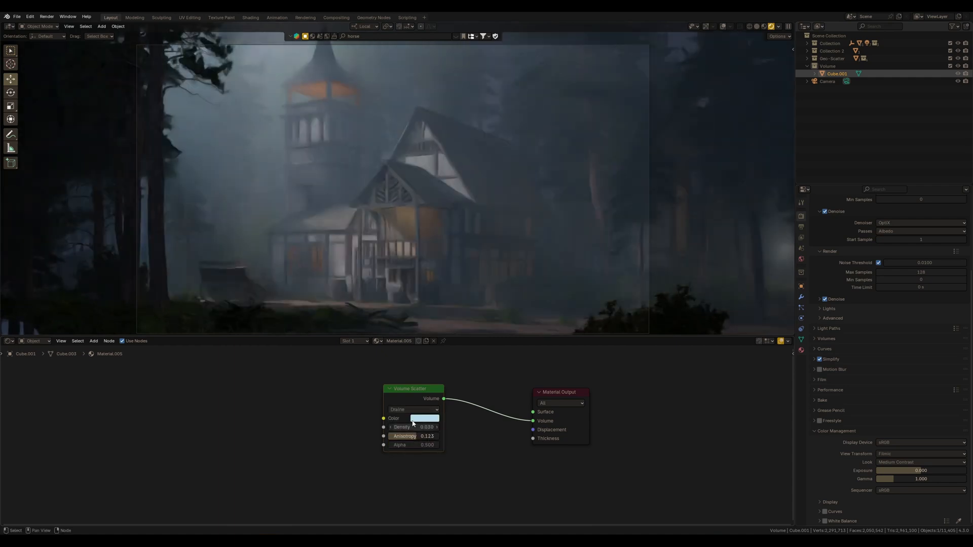
click(412, 409)
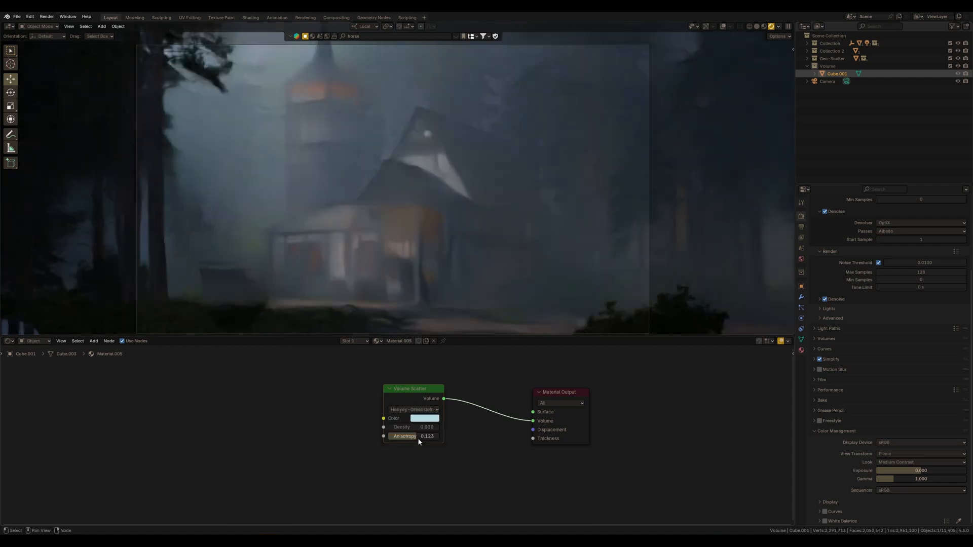
click(412, 409)
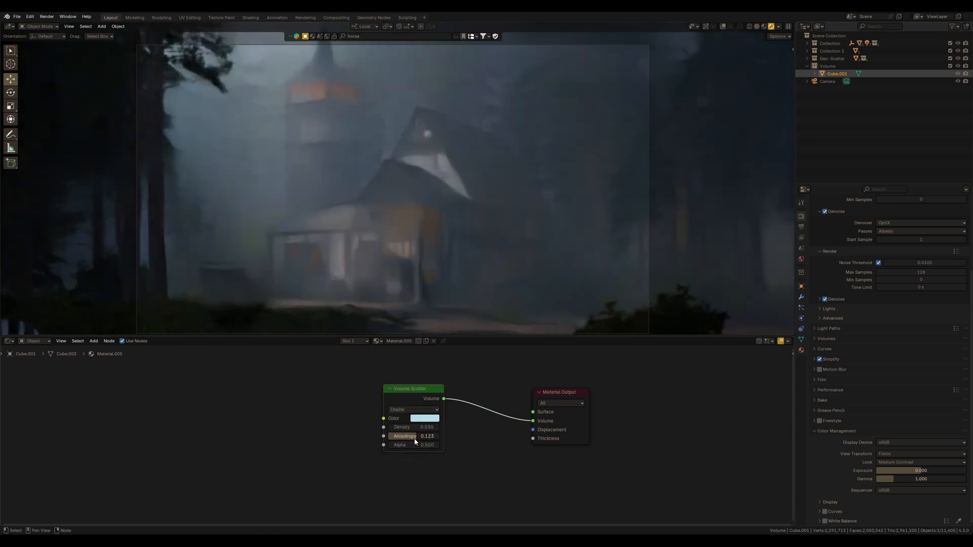
click(414, 410)
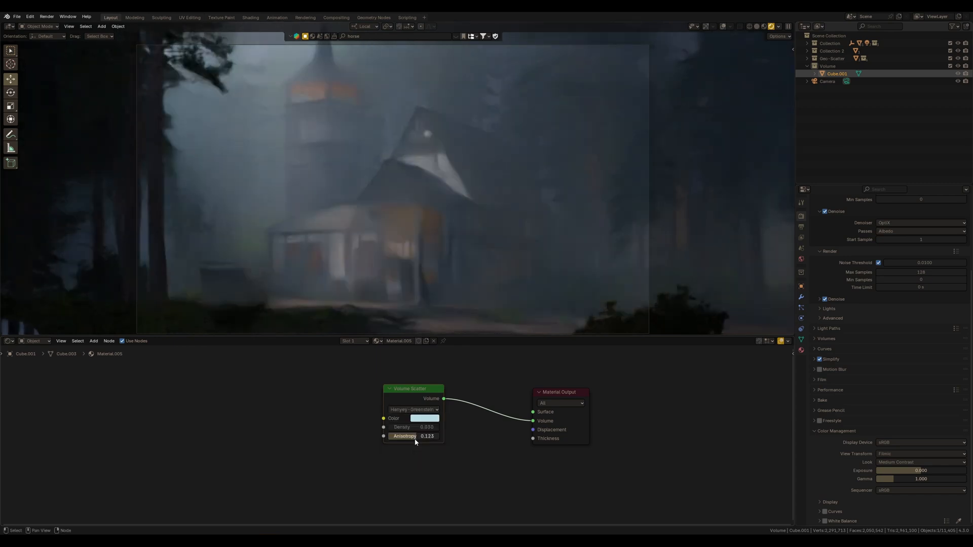
click(412, 410)
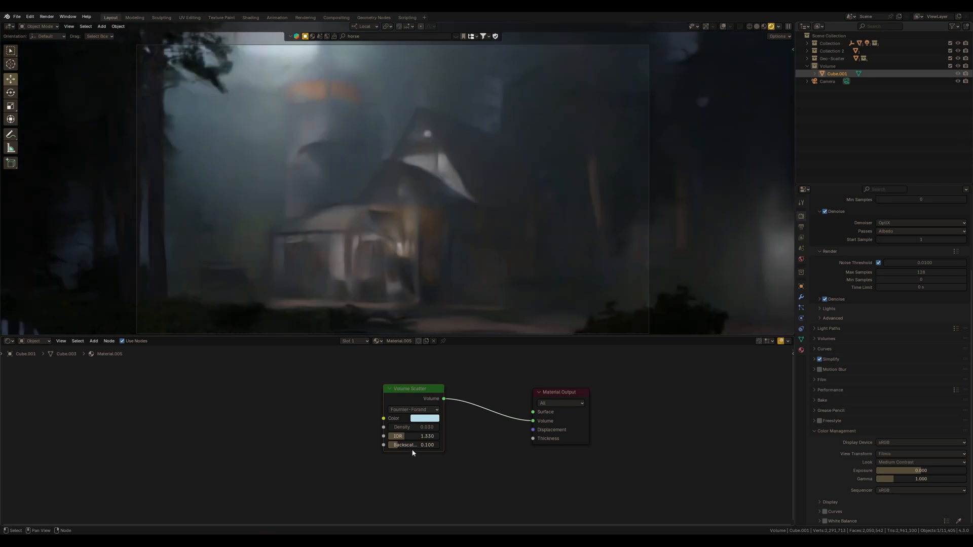
click(412, 410)
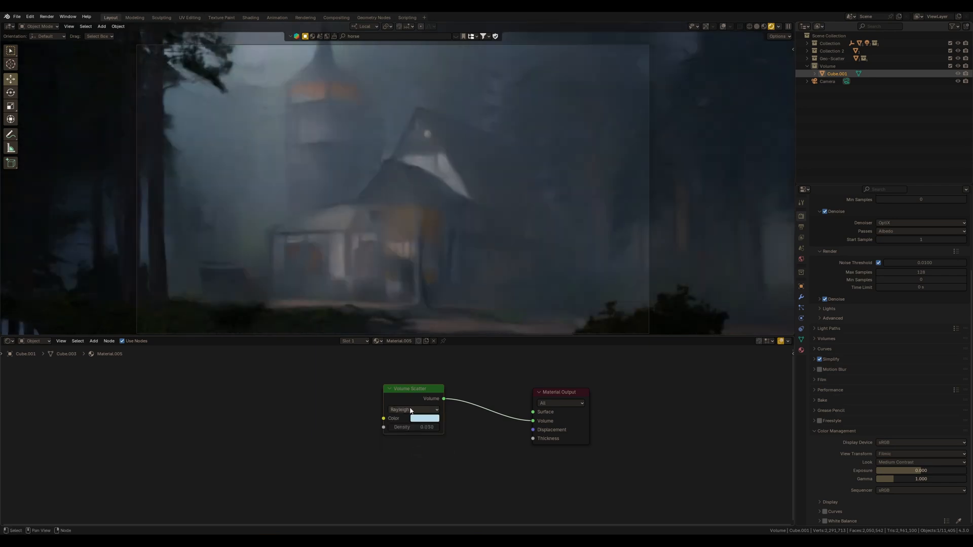
After trying Mie, settle on Fournier-Forand with IOR 1.541 and backscatter 0.195
click(414, 410)
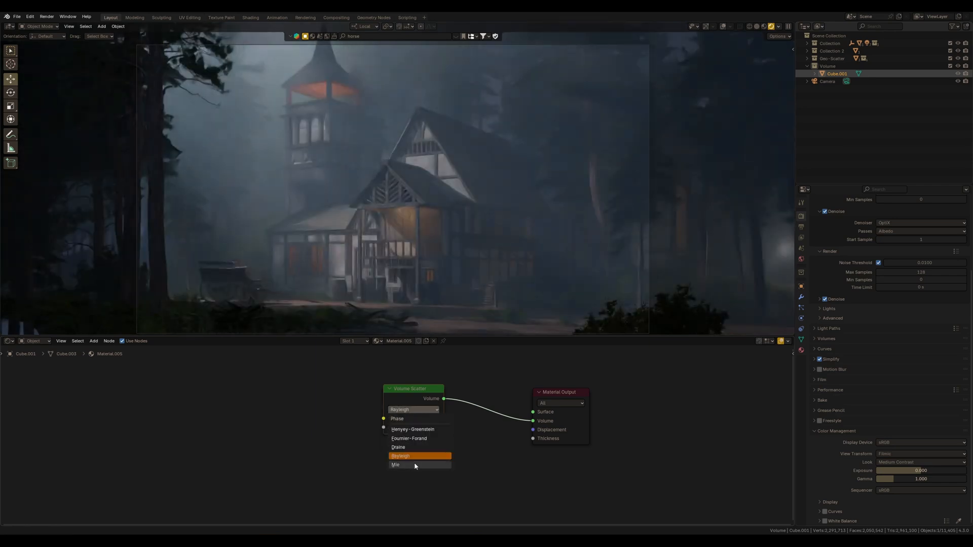
click(402, 465)
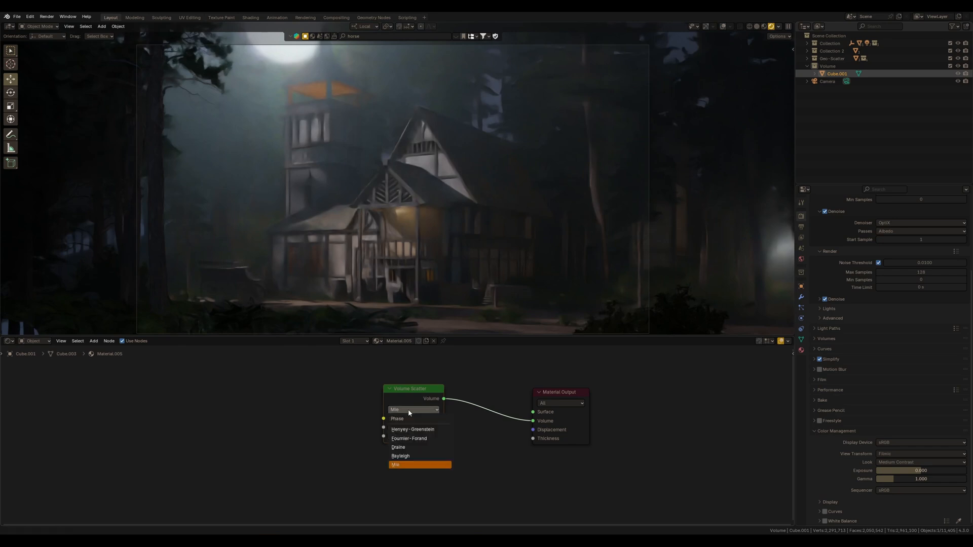
click(408, 439)
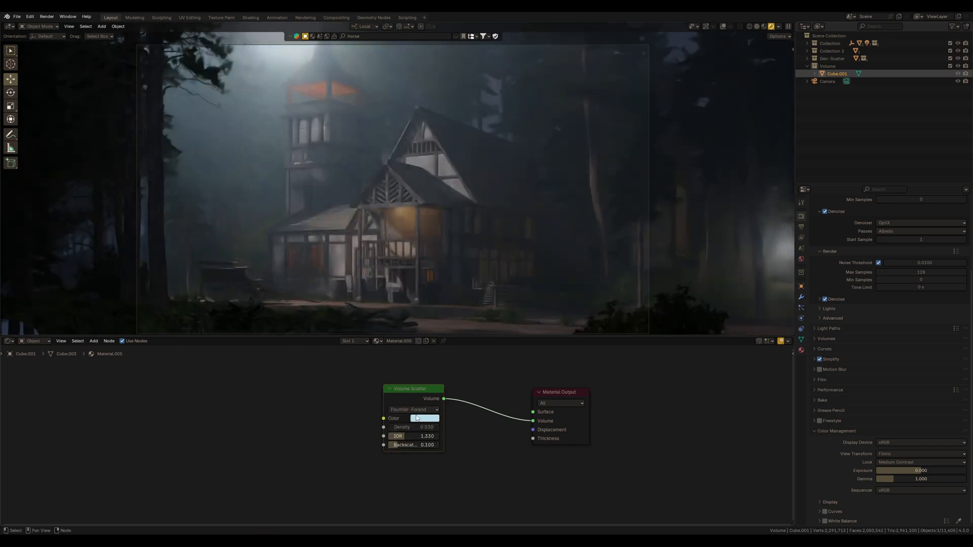
click(412, 409)
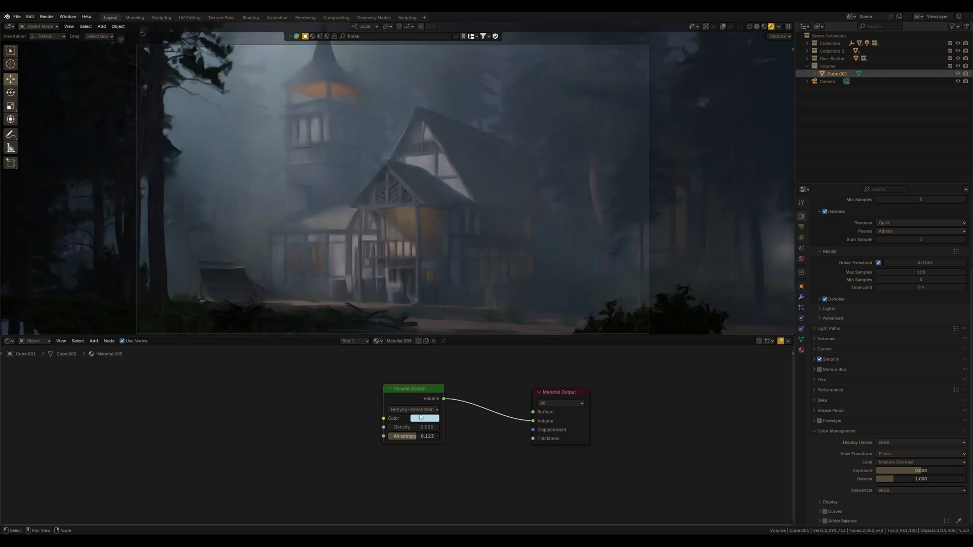
click(413, 409)
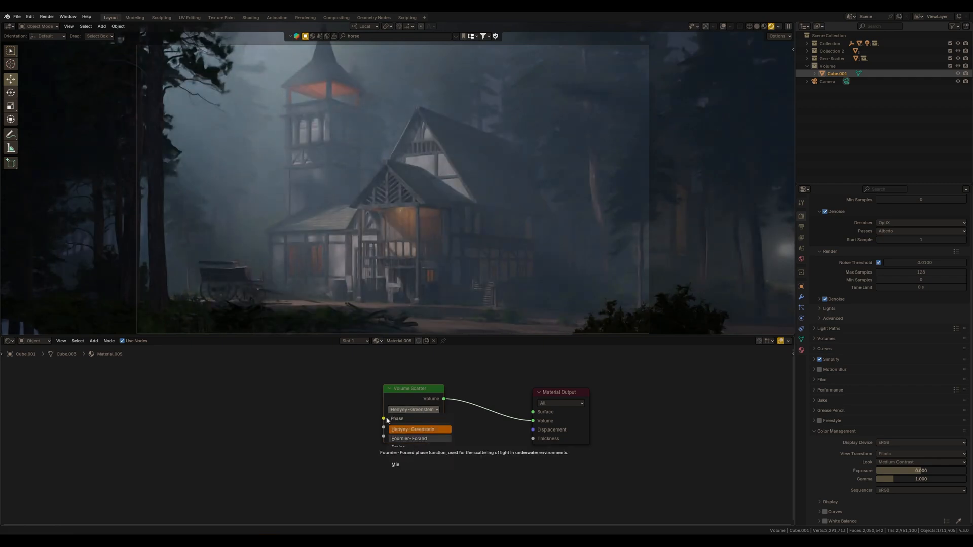
click(408, 437)
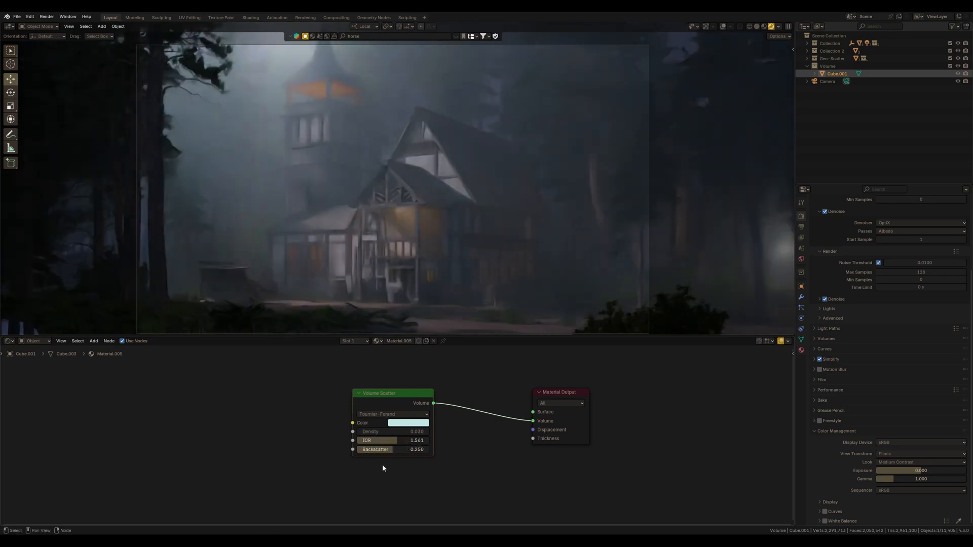
drag(385, 449, 415, 449)
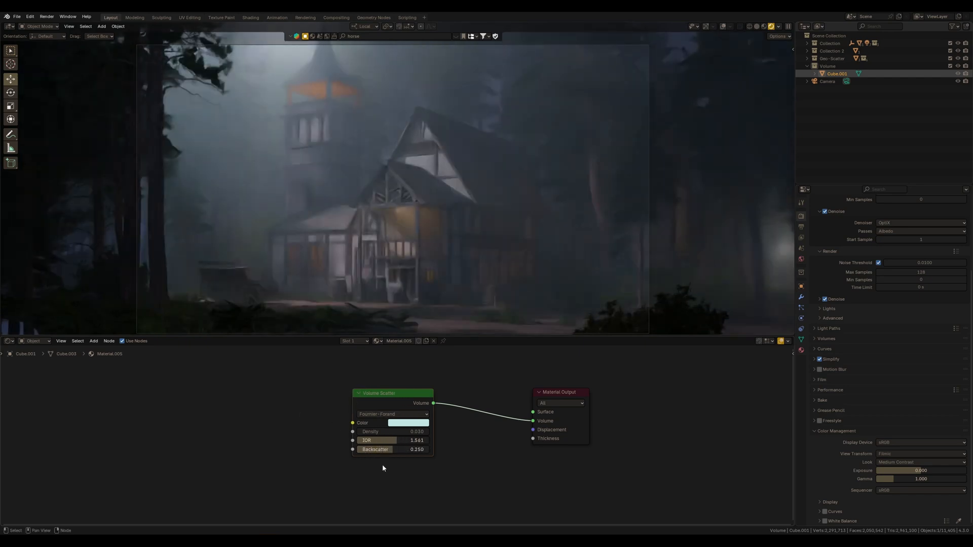
drag(385, 449, 410, 449)
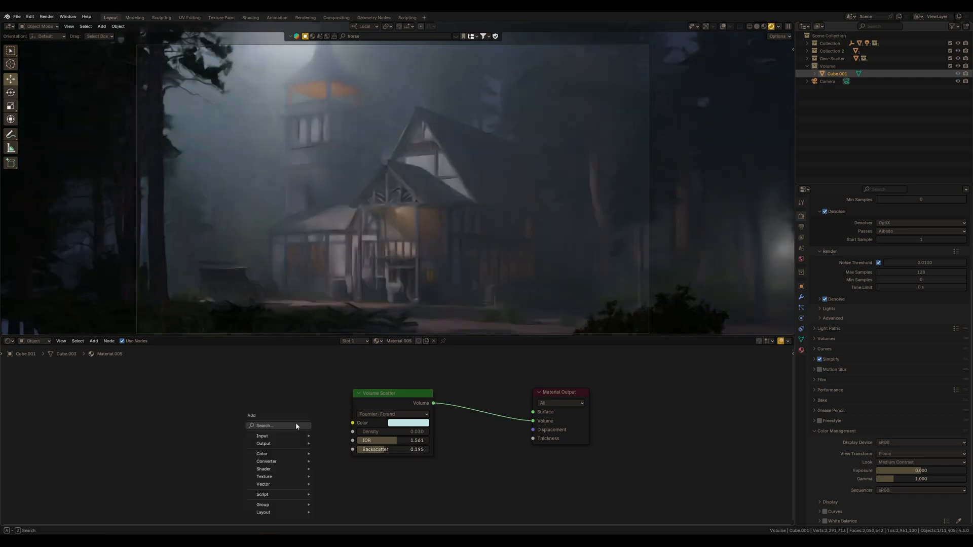
Search the add-node menu for 'vo' and add a Principled Volume node
click(263, 425)
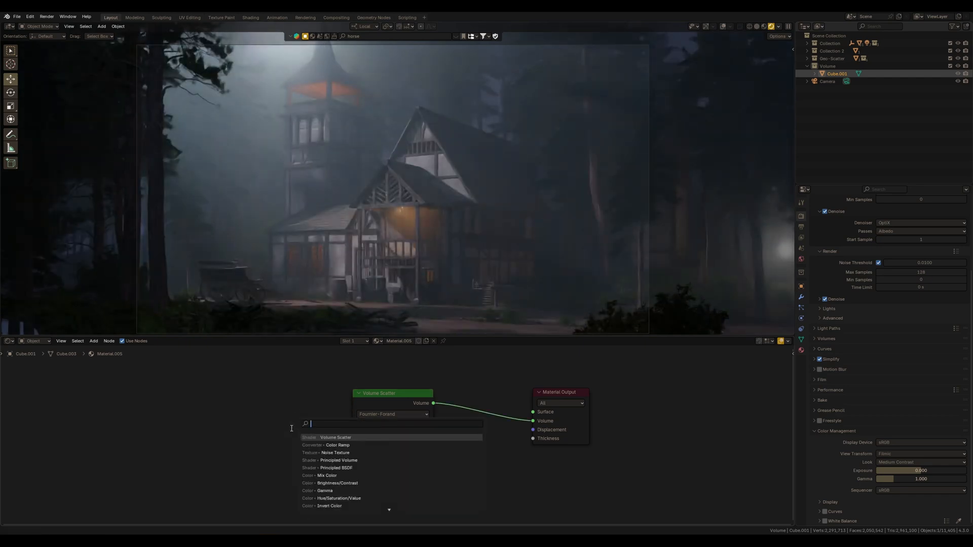
text(v)
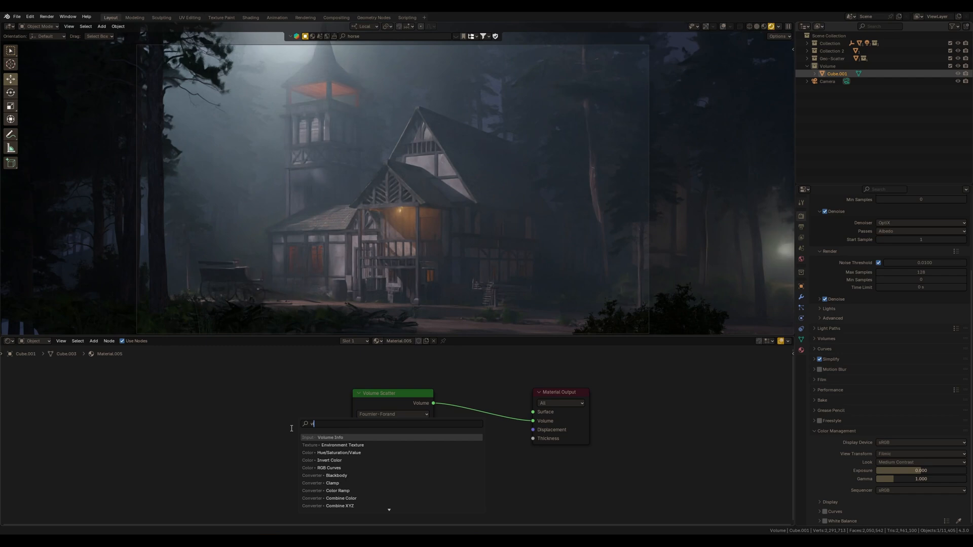
text(v)
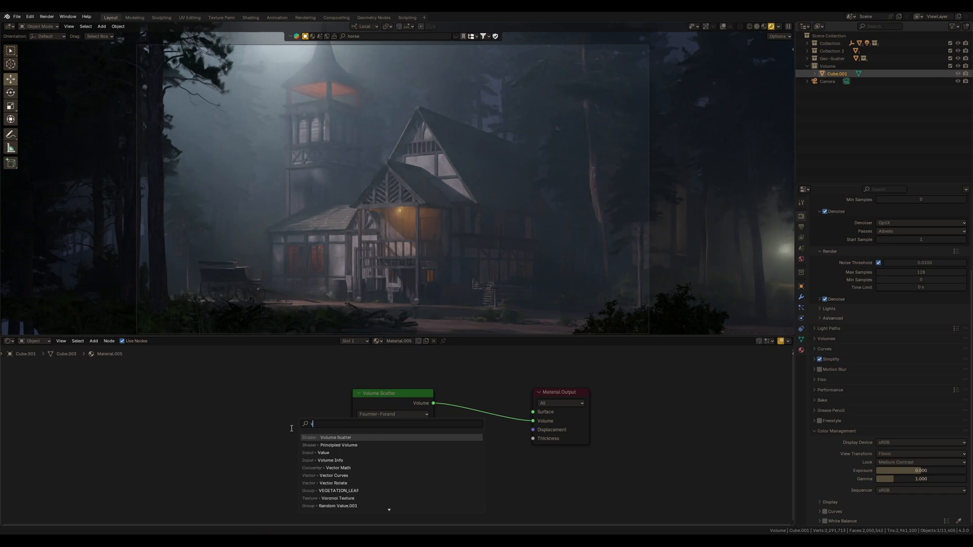
text(o)
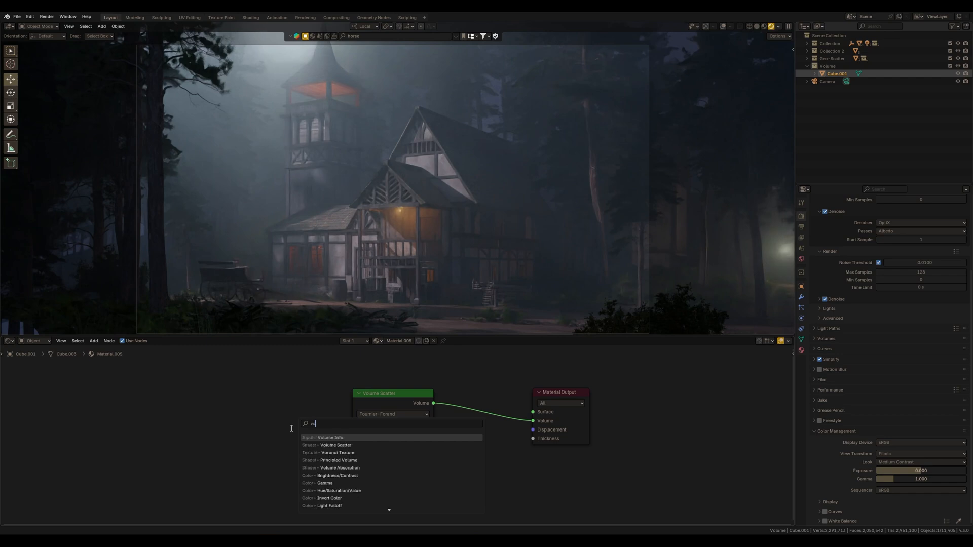
text(o)
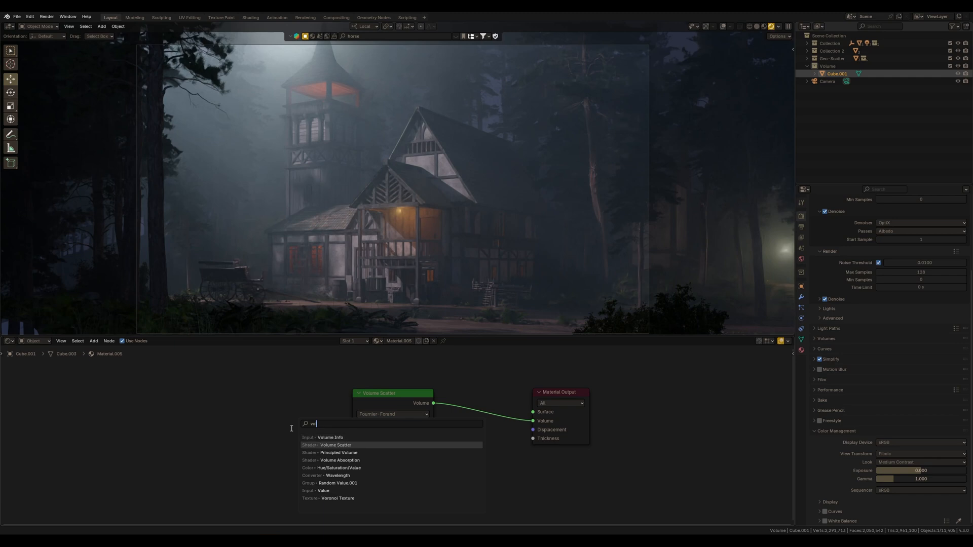
click(338, 452)
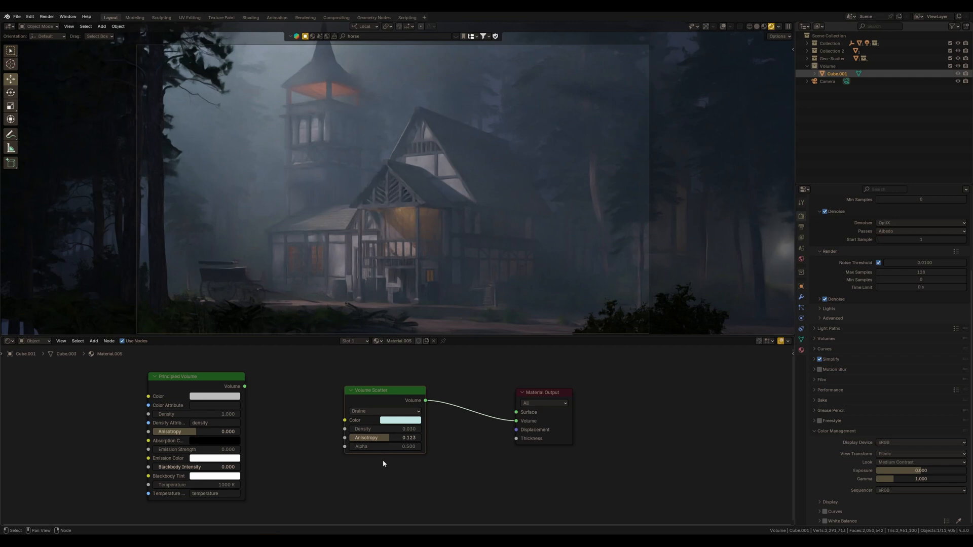
mouse_move(379, 476)
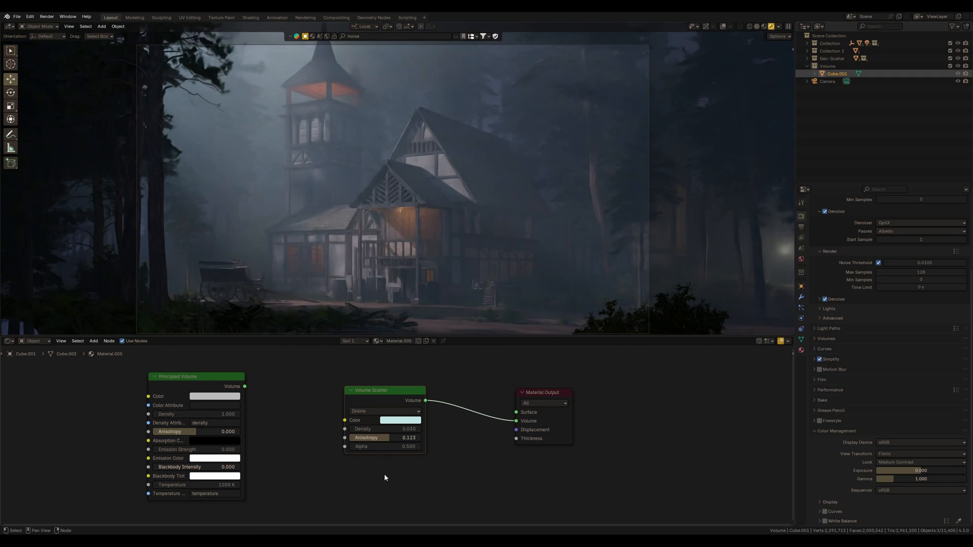
Try Draine alpha values from 0 up to 5.5, then switch the scatter phase to Rayleigh
drag(385, 445, 409, 446)
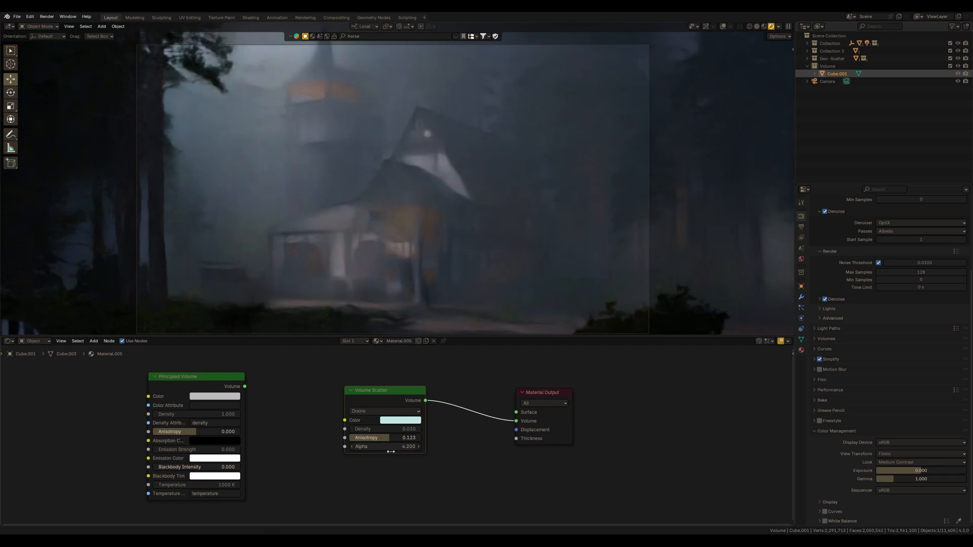
drag(403, 445, 371, 446)
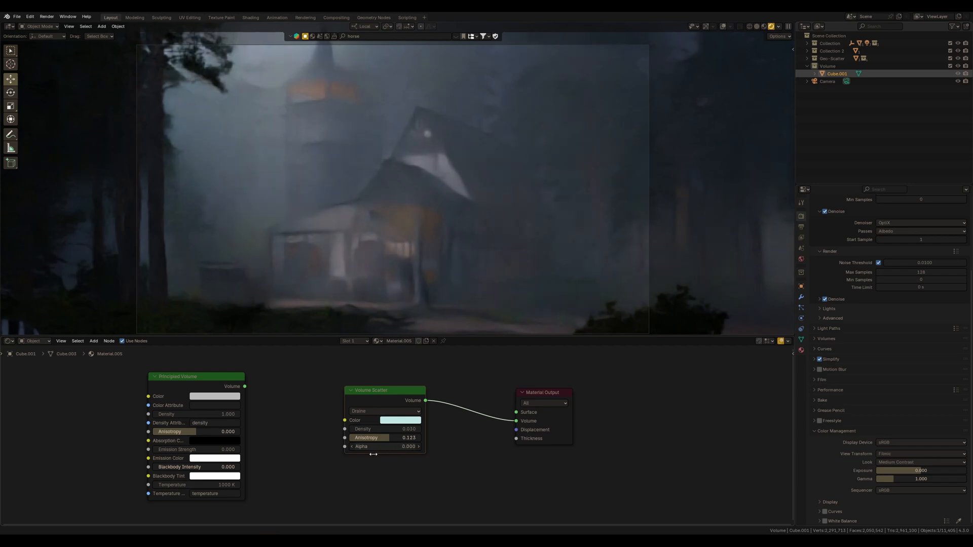
drag(371, 445, 393, 445)
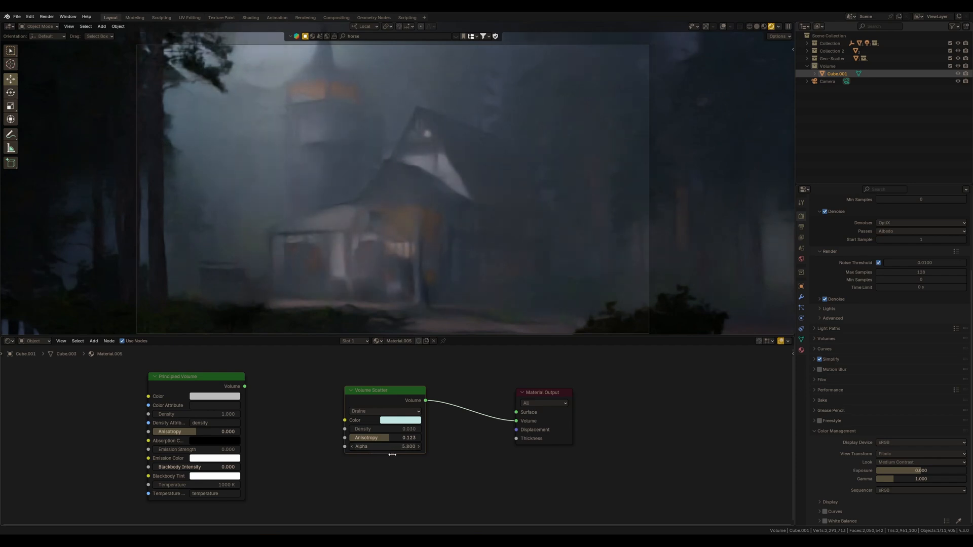
drag(385, 446, 392, 446)
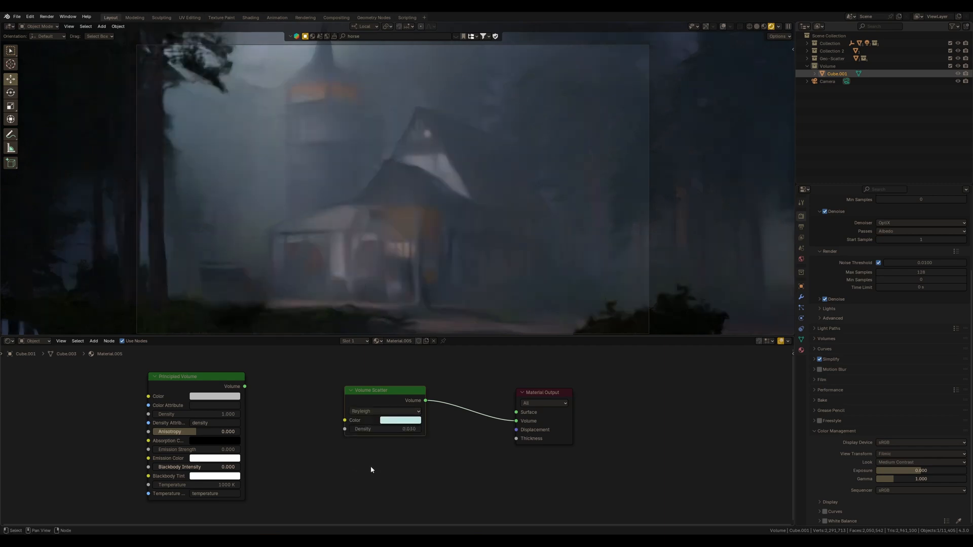
Raise the Rayleigh fog density to 0.050 and brighten its colour to a pale grey
drag(409, 429, 385, 429)
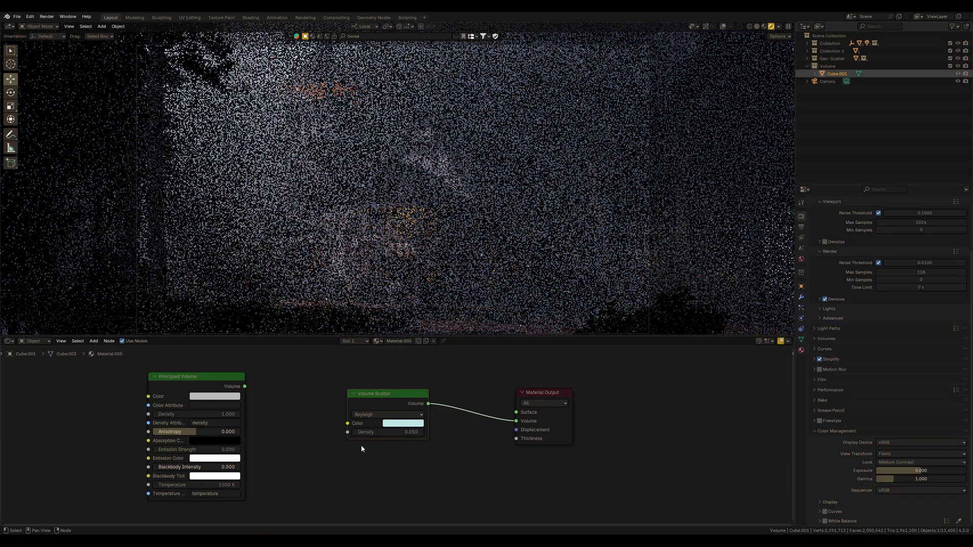
click(402, 424)
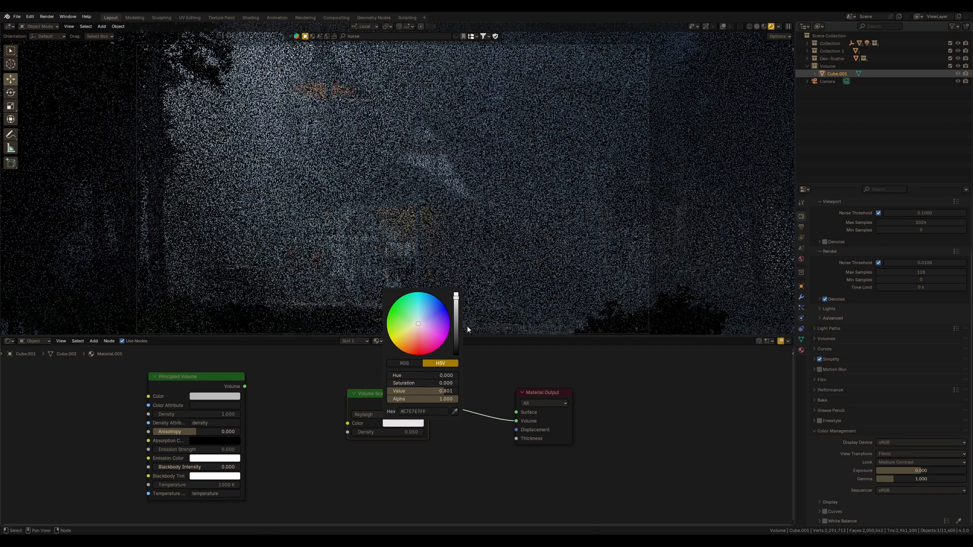
click(433, 476)
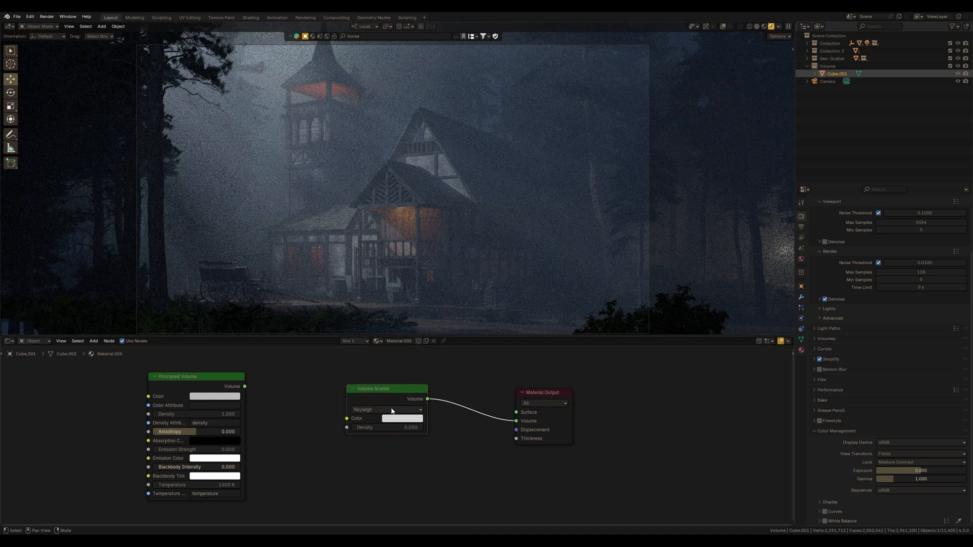
Set the scatter phase to Mie with diameter 1.000 and close the asset library area
click(387, 408)
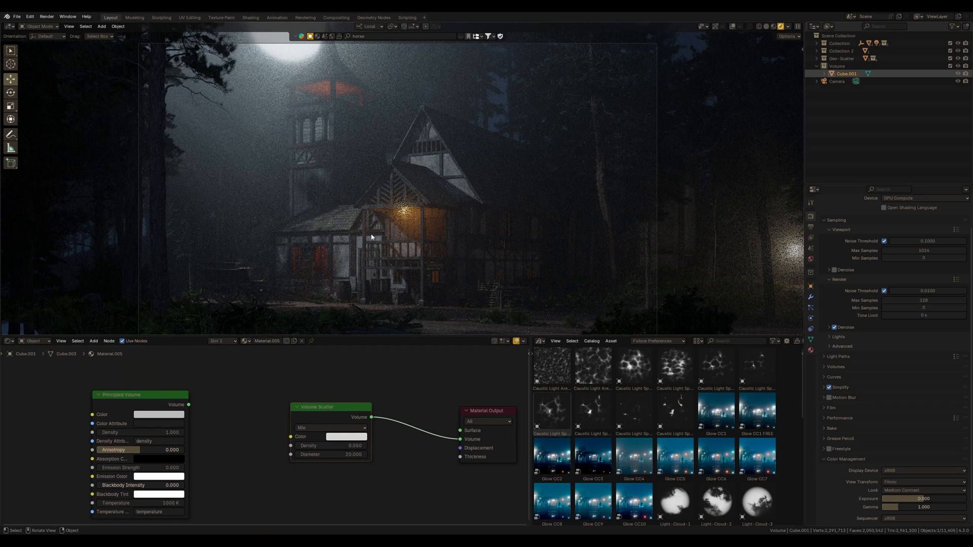
mouse_move(537, 485)
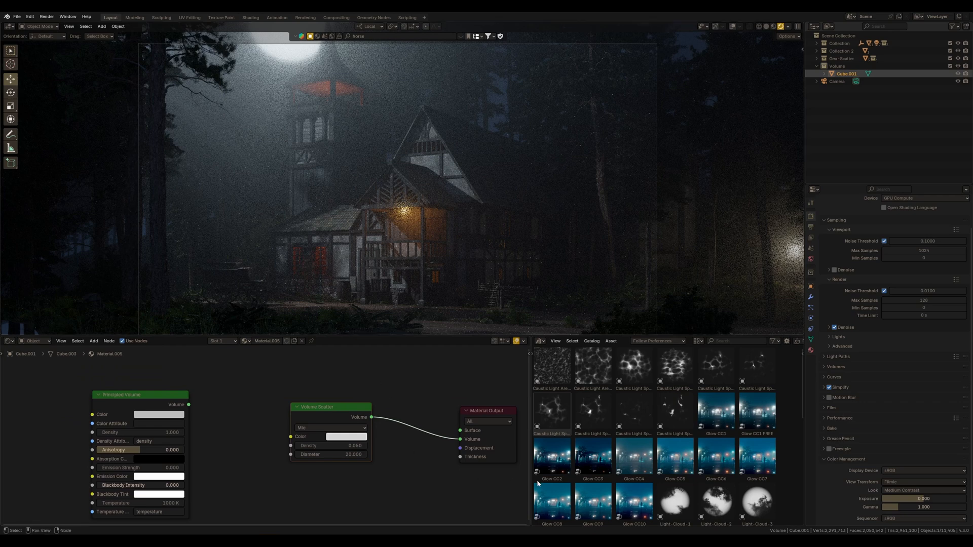
right_click(619, 347)
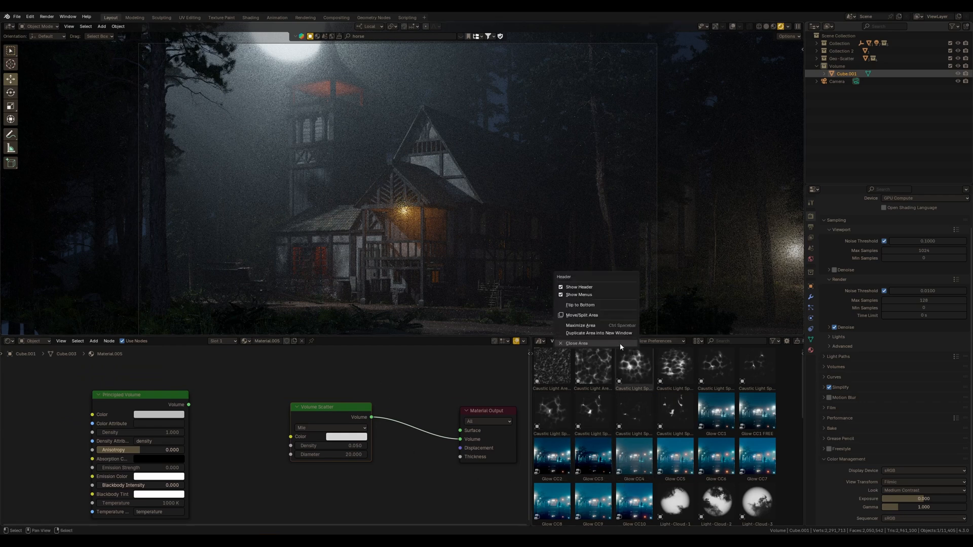
click(575, 344)
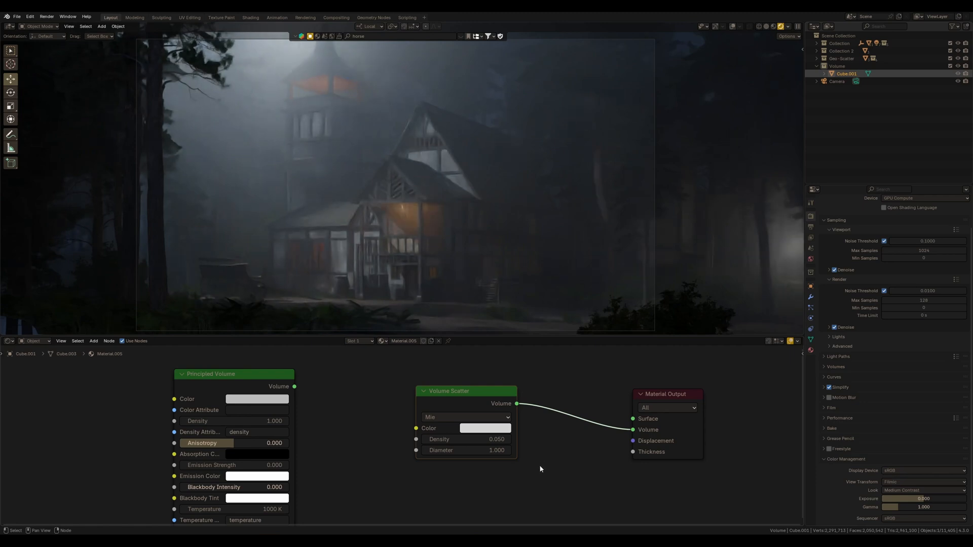
mouse_move(520, 455)
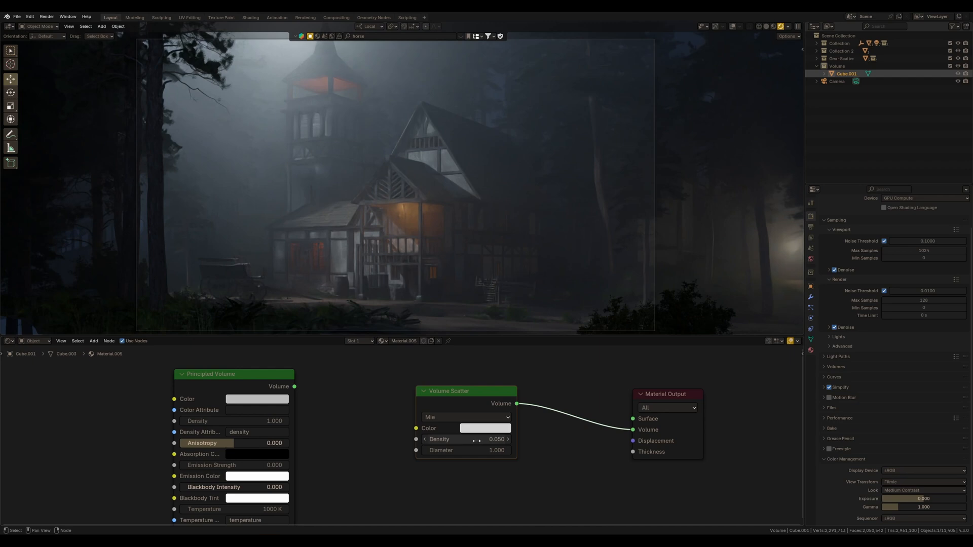
Confirm density 0.050 and step through Fournier-Forand, Draine and Rayleigh phases
click(465, 439)
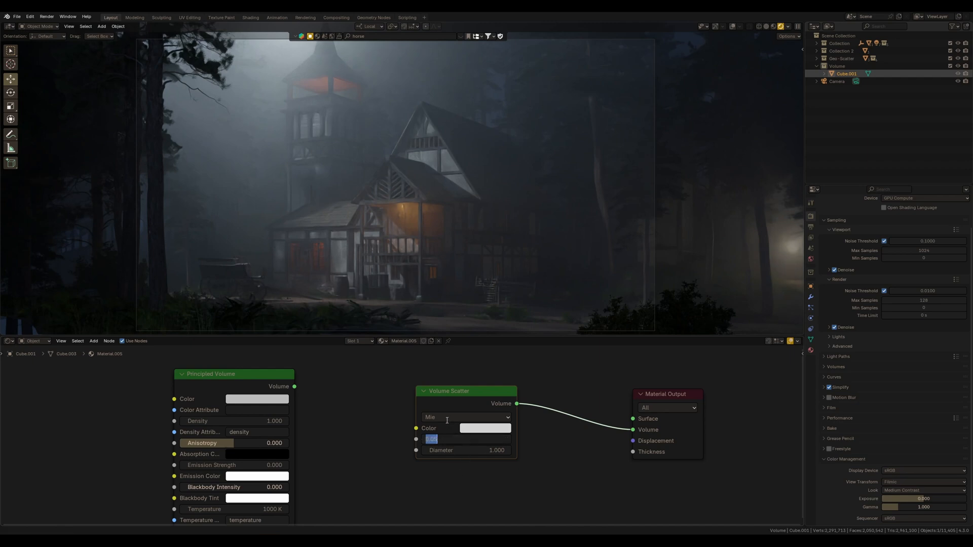
key(Return)
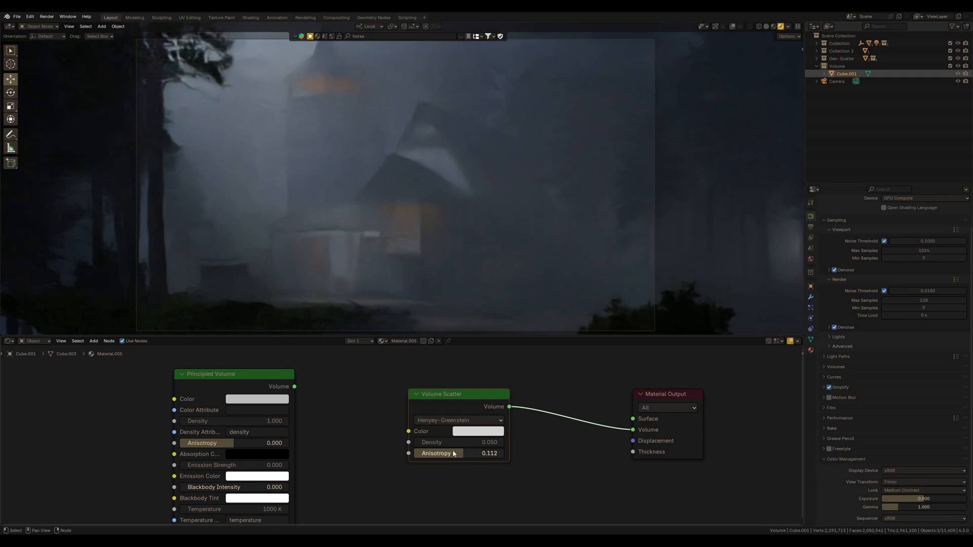
click(459, 419)
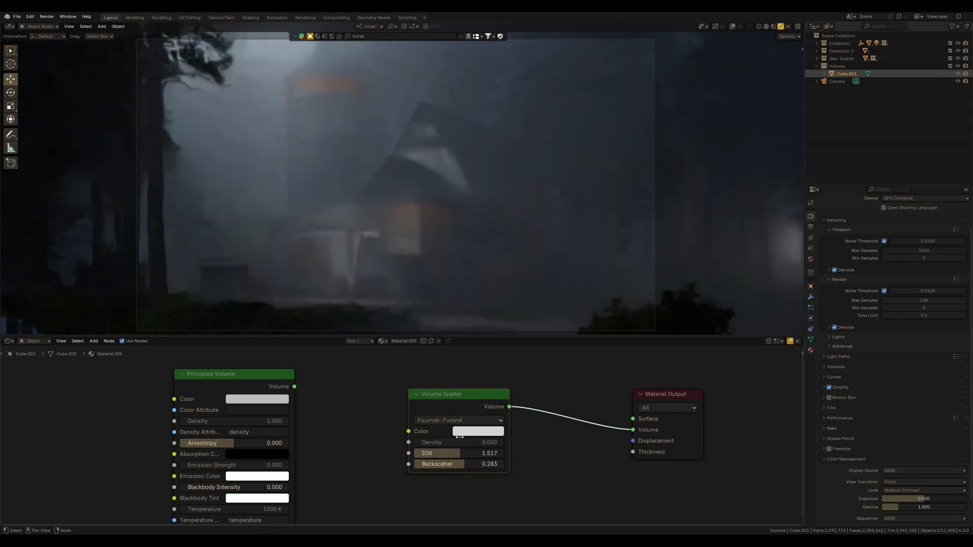
click(458, 420)
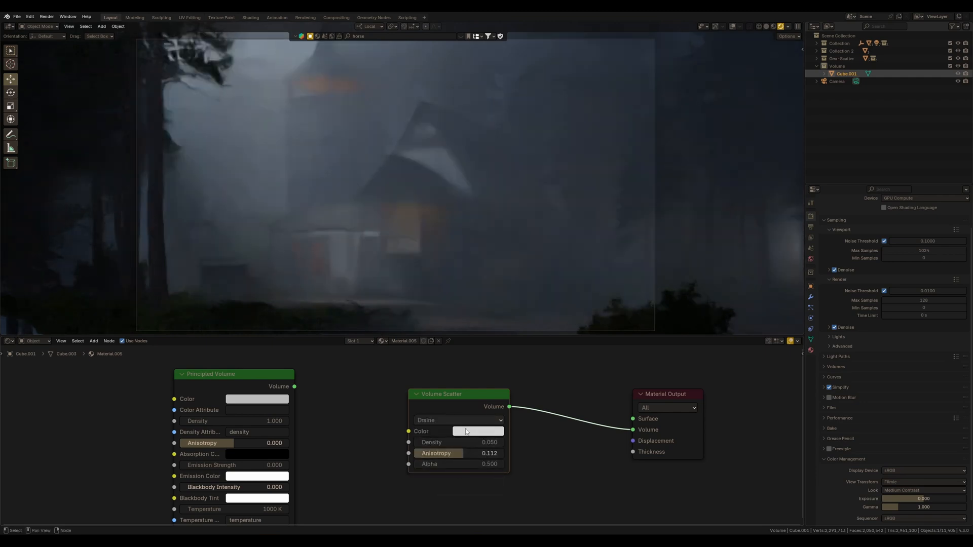
click(459, 420)
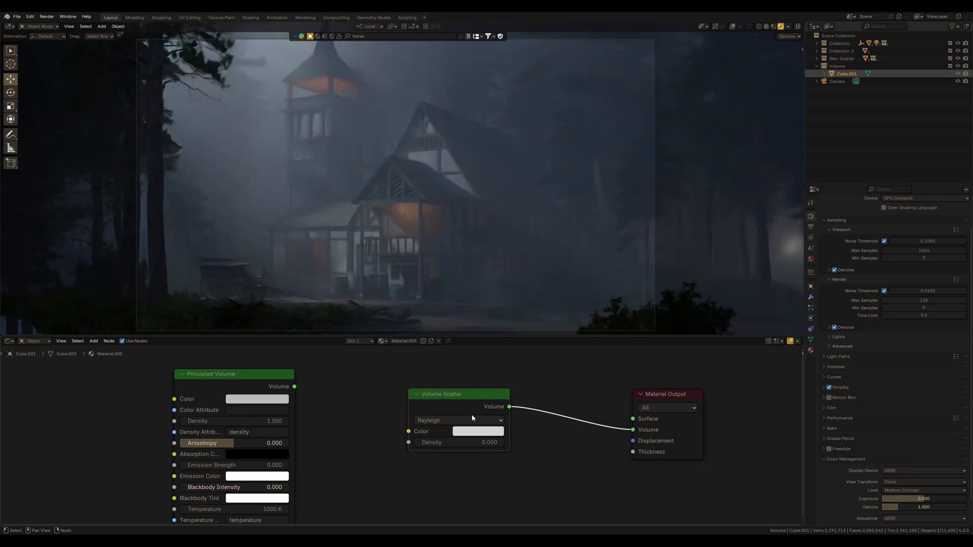
Try Mie, then return to Henyey-Greenstein with anisotropy 0.112
click(458, 420)
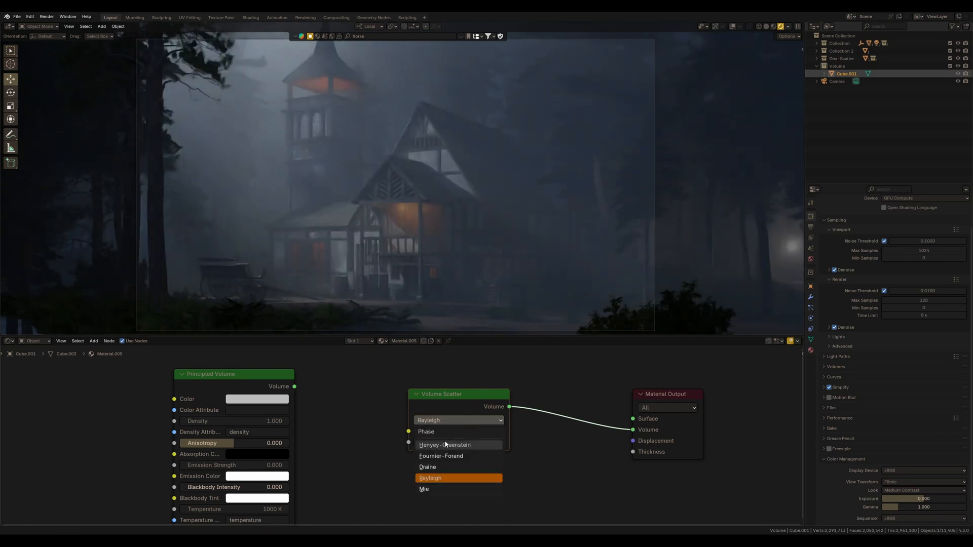
click(443, 445)
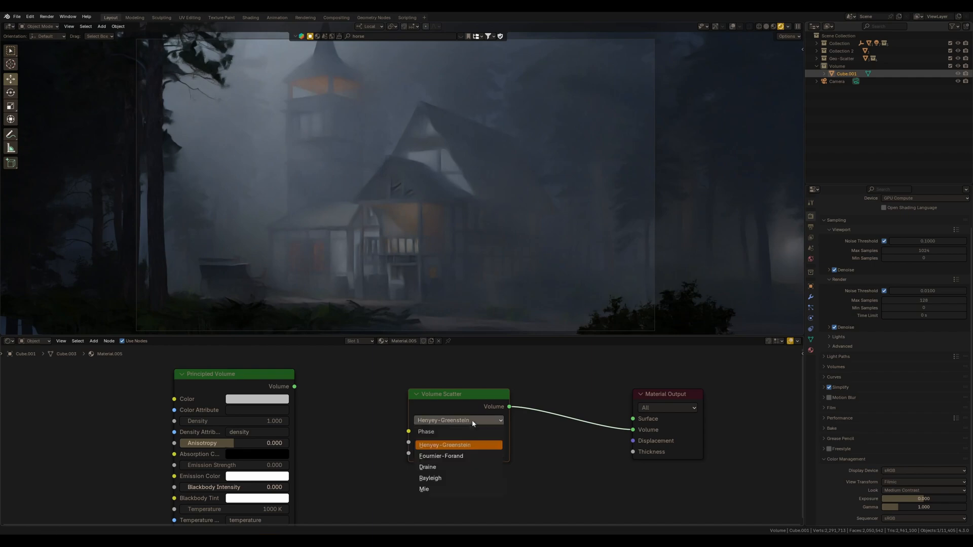
click(424, 488)
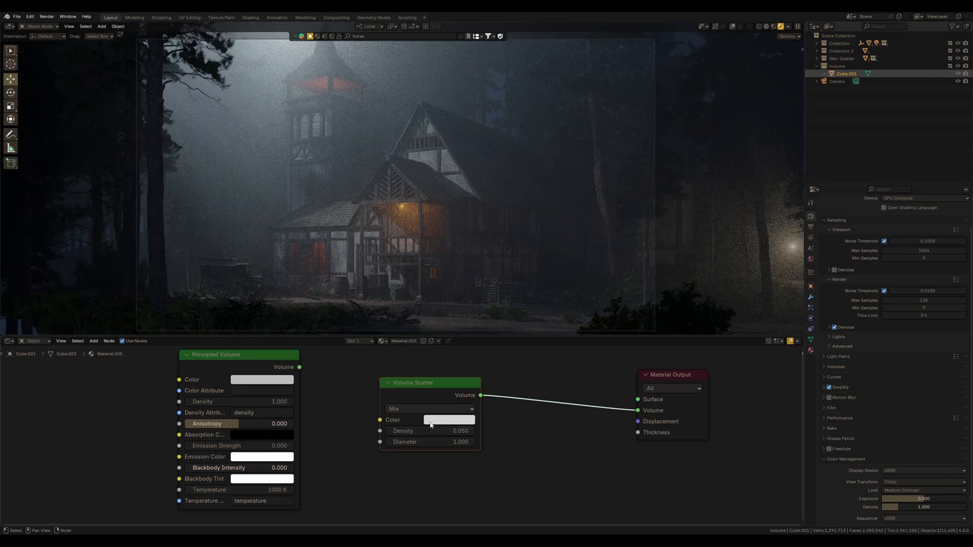
click(430, 409)
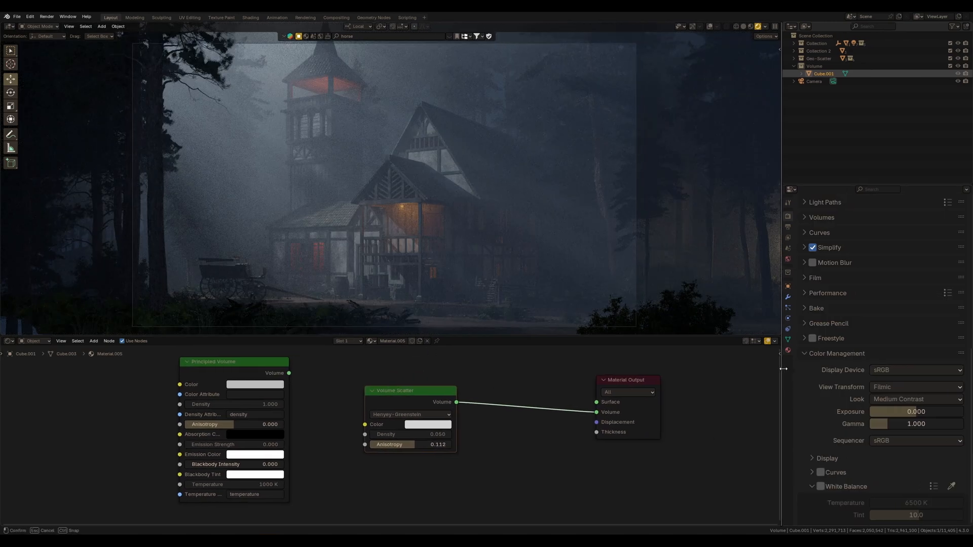
Enable White Balance and Curves, shift the tint negative and bend the curve for more contrast
click(820, 486)
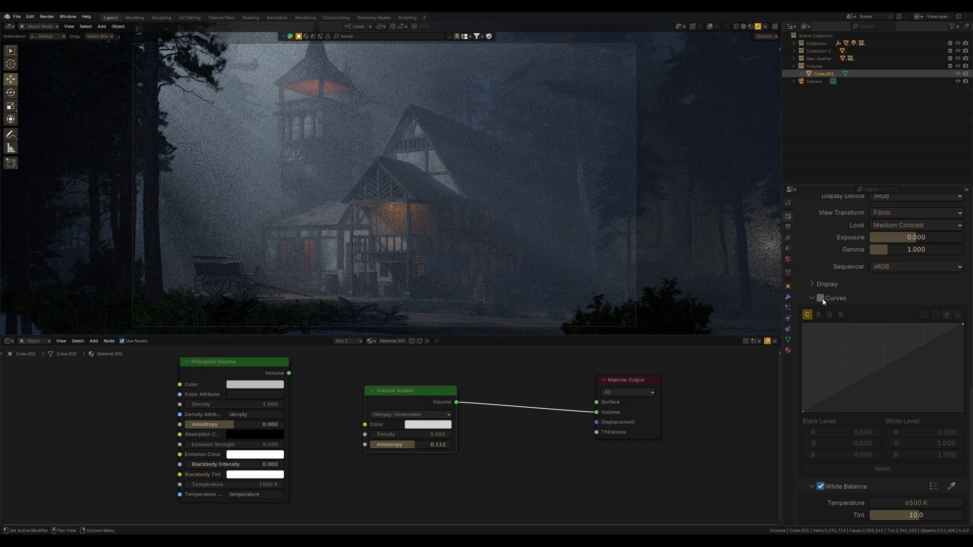
click(820, 298)
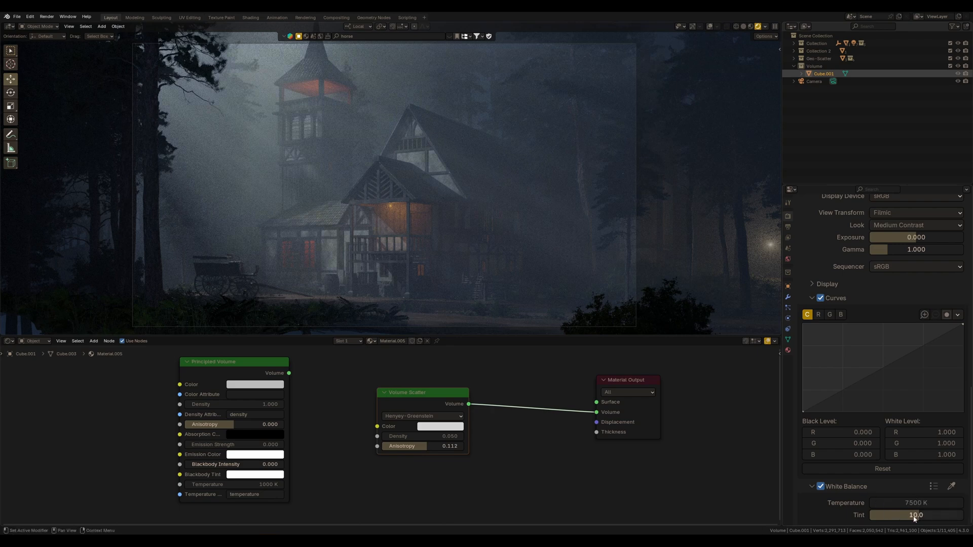
drag(924, 515, 900, 515)
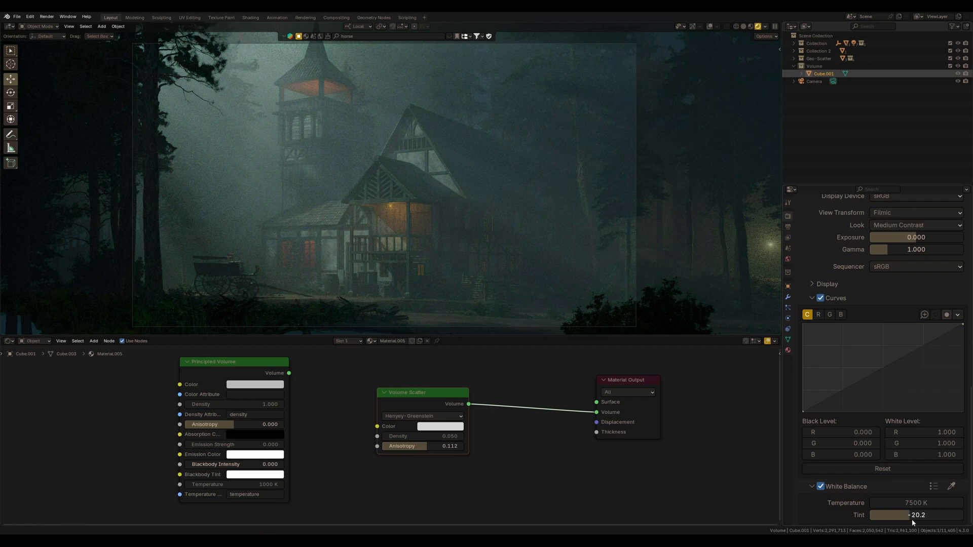
drag(912, 514, 917, 515)
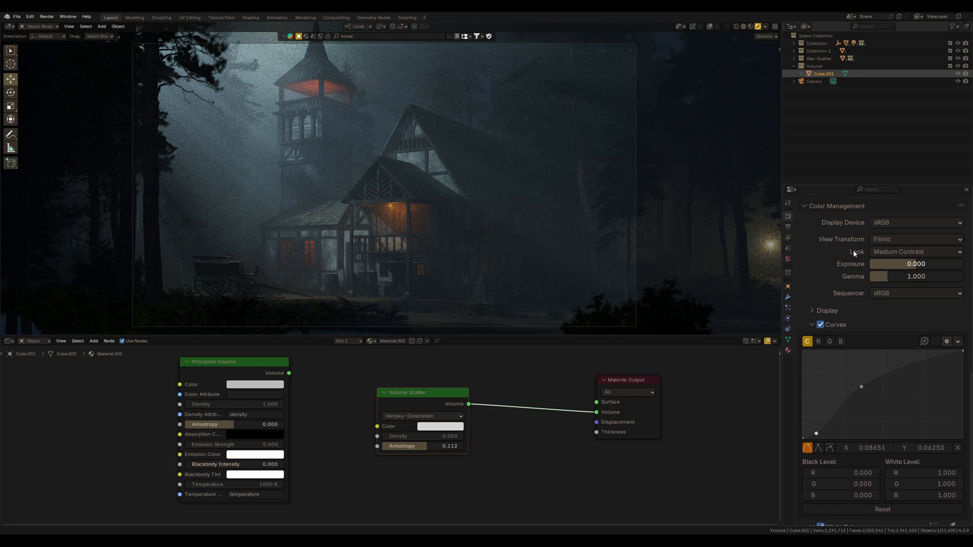
Raise exposure to 1.213 and reshape the curve's dark and midtone points
scroll(down, 3)
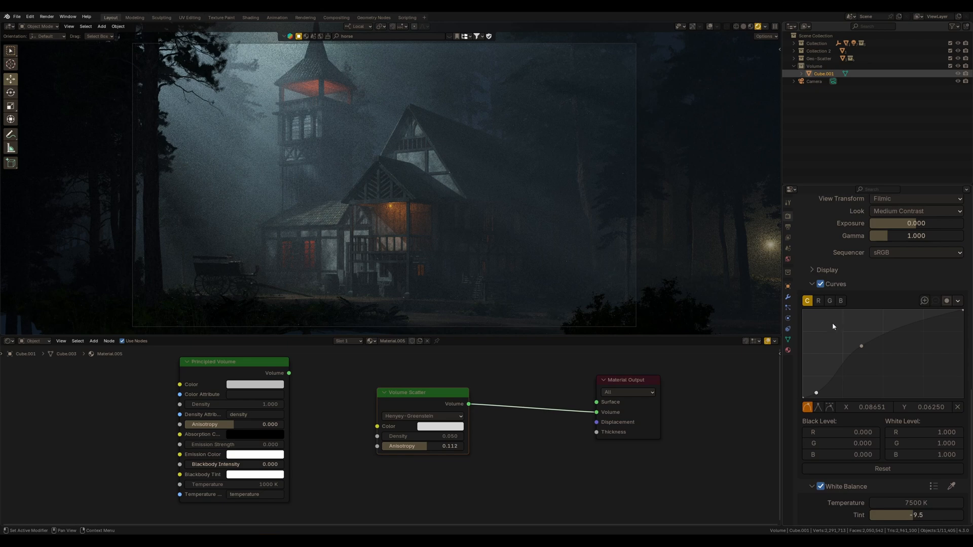
drag(912, 223, 924, 236)
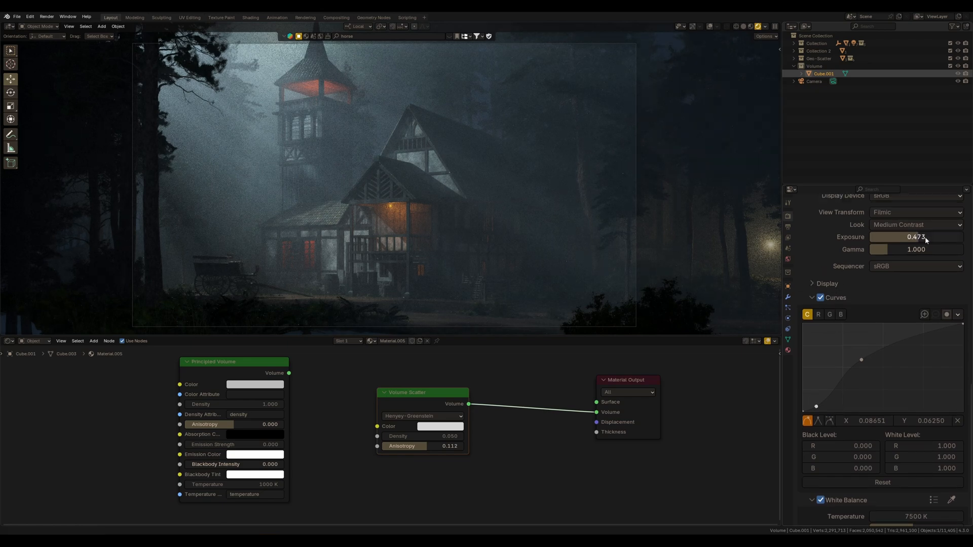
drag(915, 236, 927, 236)
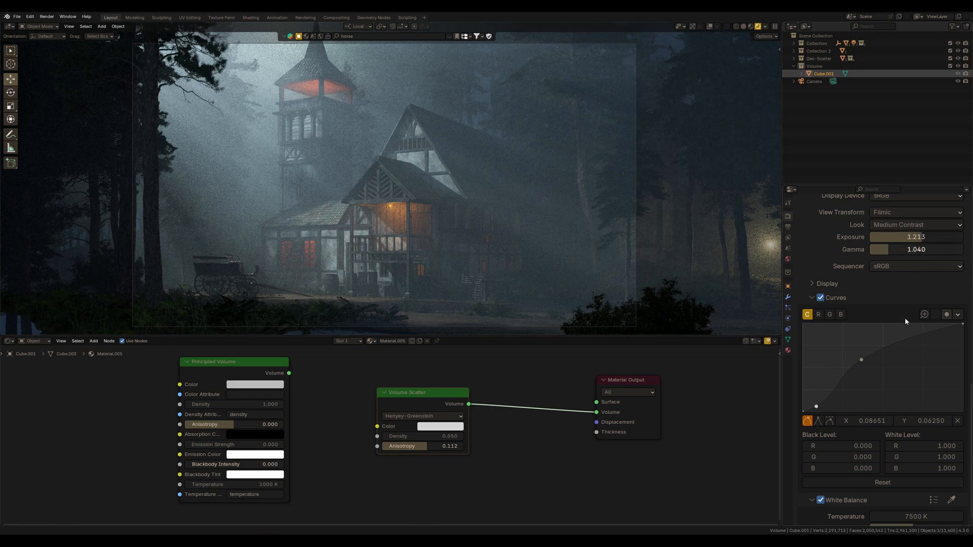
drag(815, 406, 816, 411)
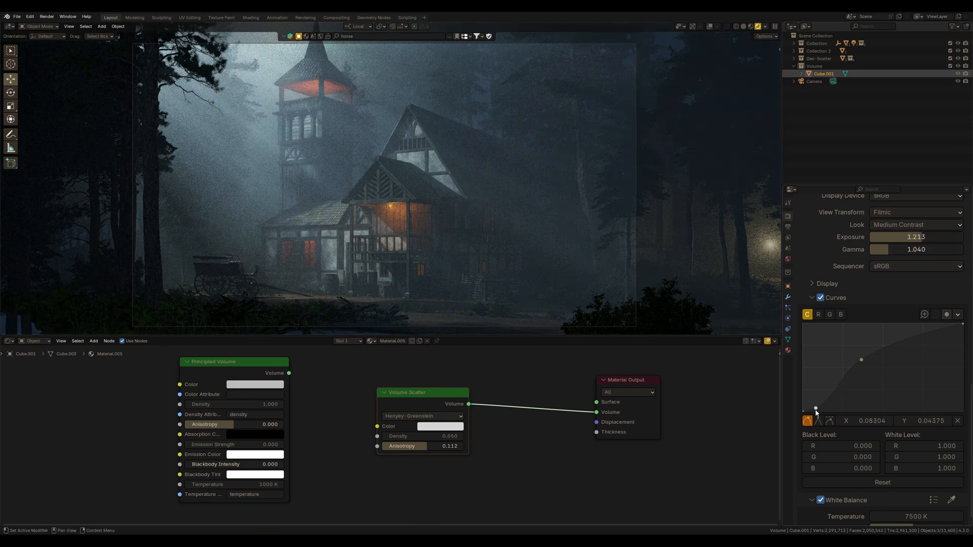
drag(818, 410, 814, 410)
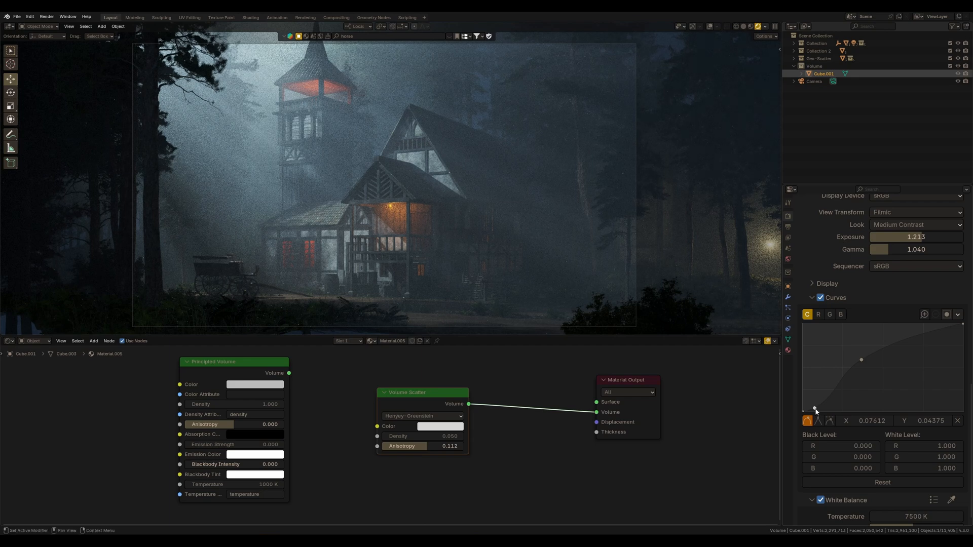
drag(814, 408, 859, 355)
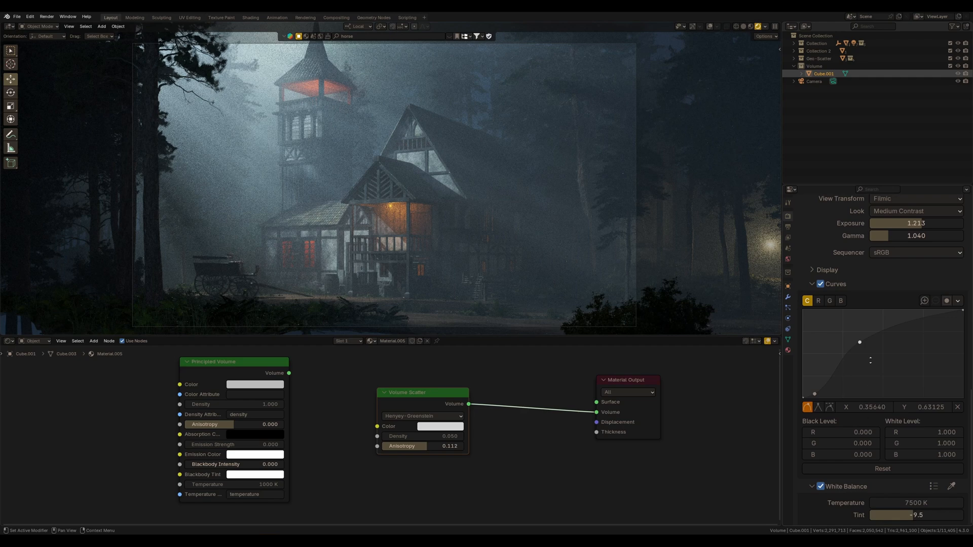
Push the white balance tint toward green, settling around -27
drag(915, 516, 911, 515)
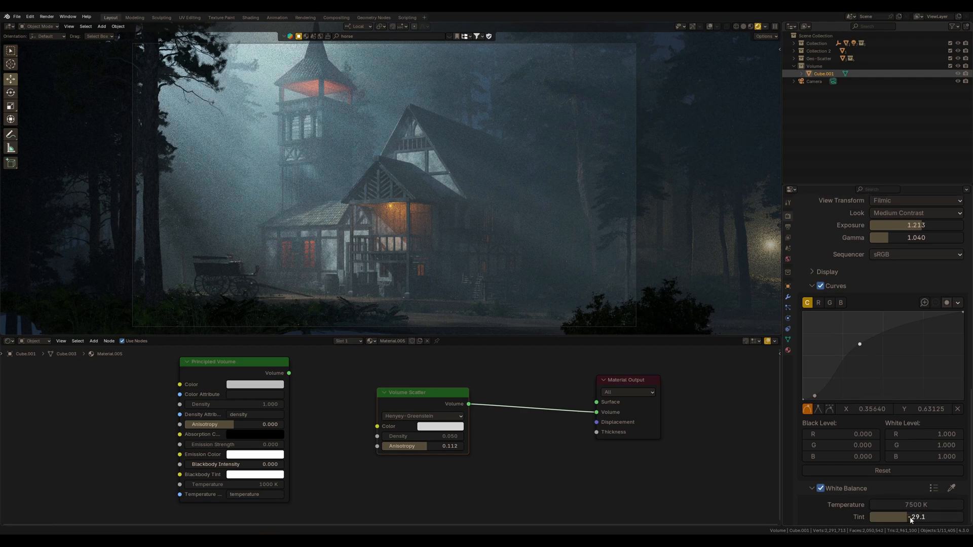
drag(918, 517, 924, 516)
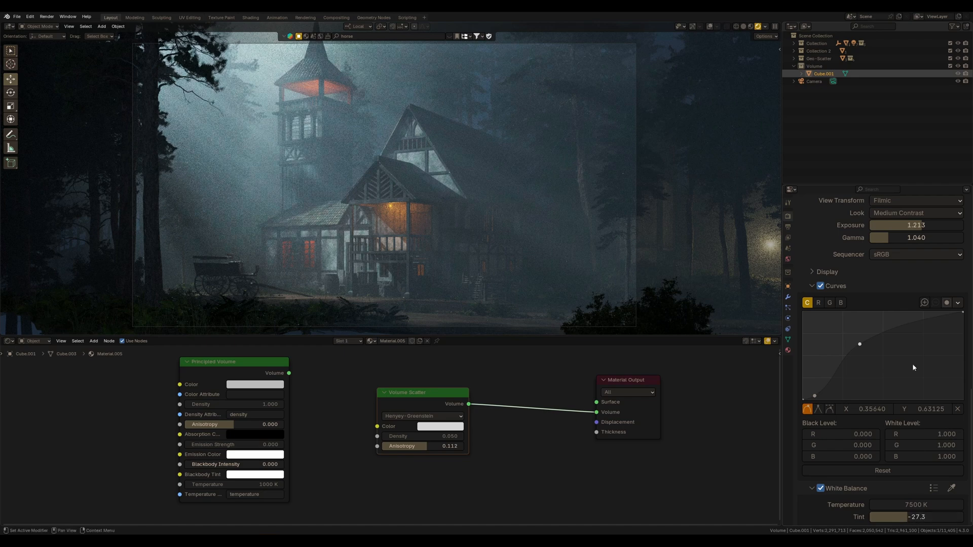
mouse_move(840, 303)
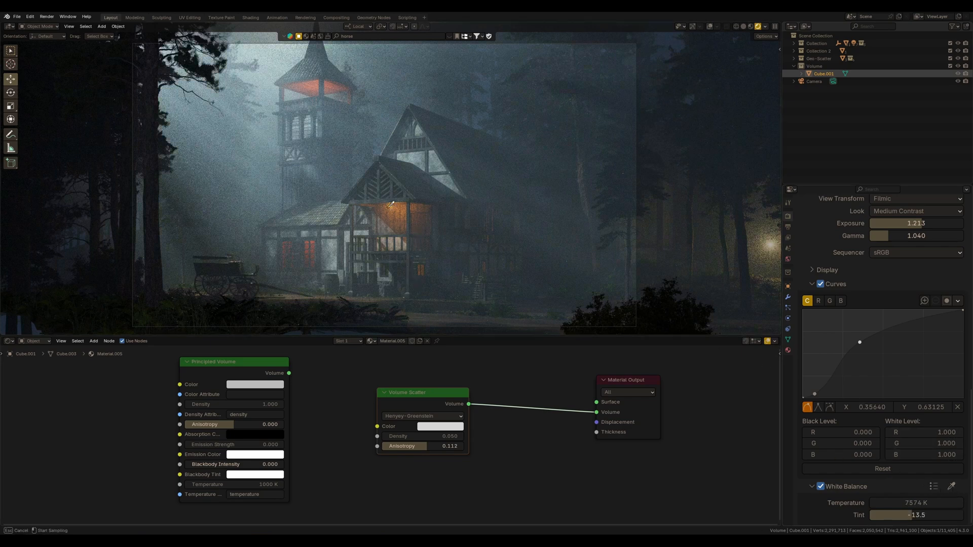
Route the Principled Volume node into the Material Output's Volume socket
drag(918, 502, 888, 515)
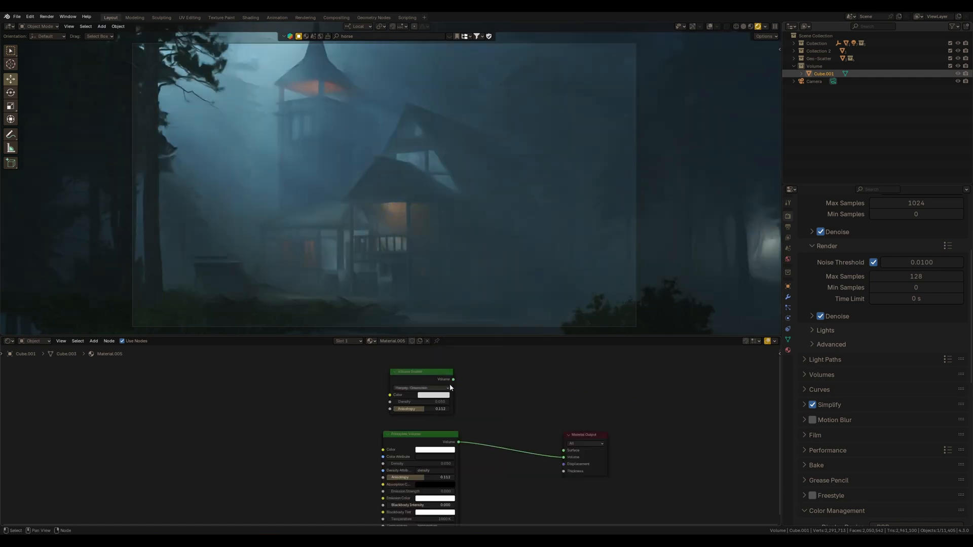
Pan the node editor to make room for new fog nodes
drag(453, 379, 564, 457)
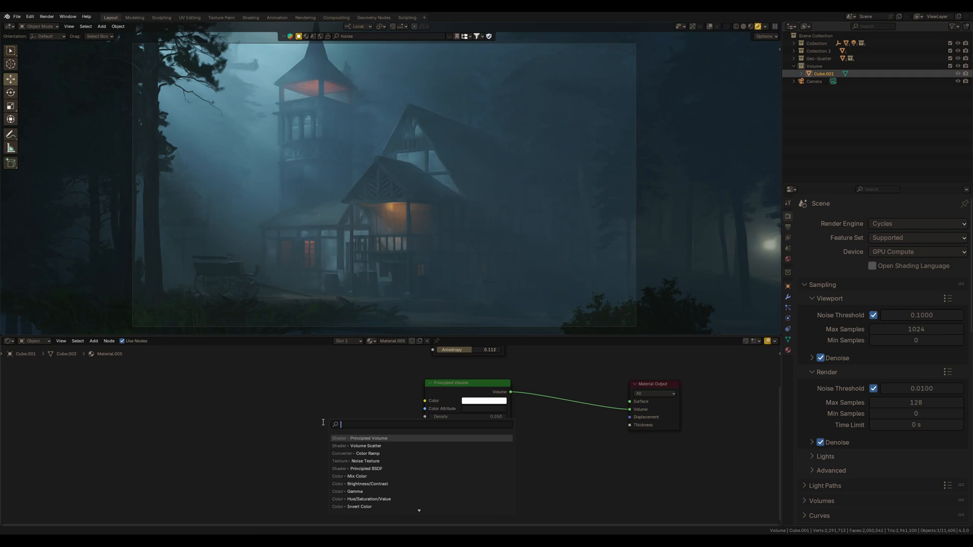
Add a Noise Texture, link it through the Color Ramp into Principled Volume density, and tighten the ramp
text(noi)
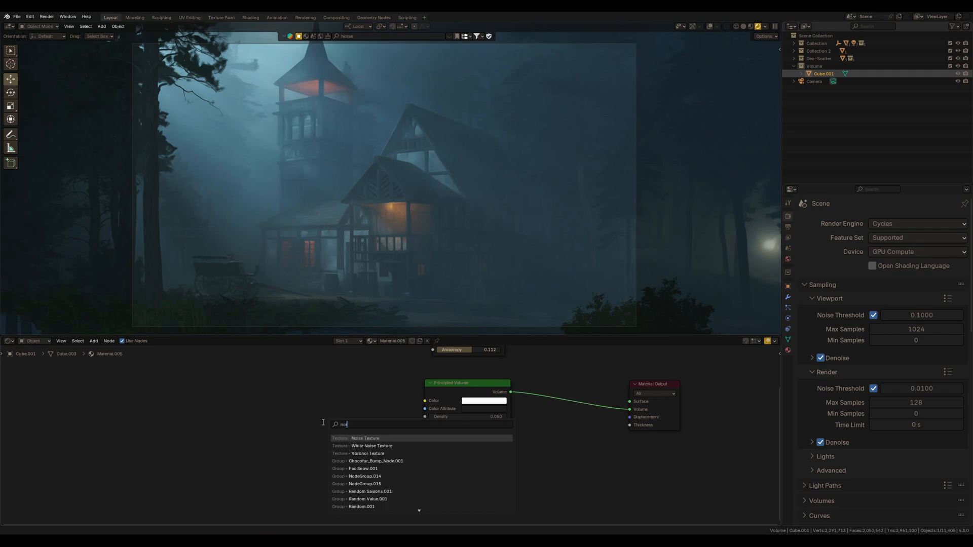
click(364, 438)
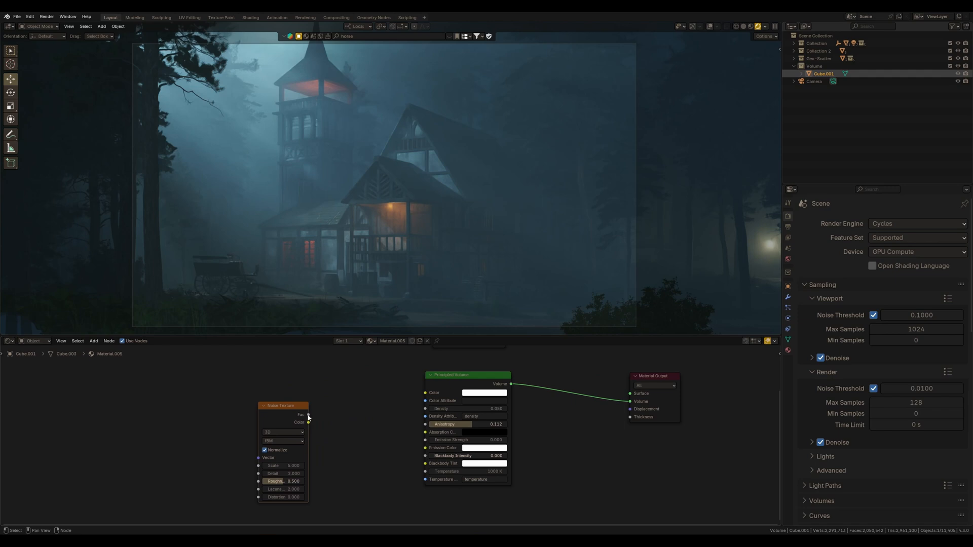
drag(308, 414, 426, 449)
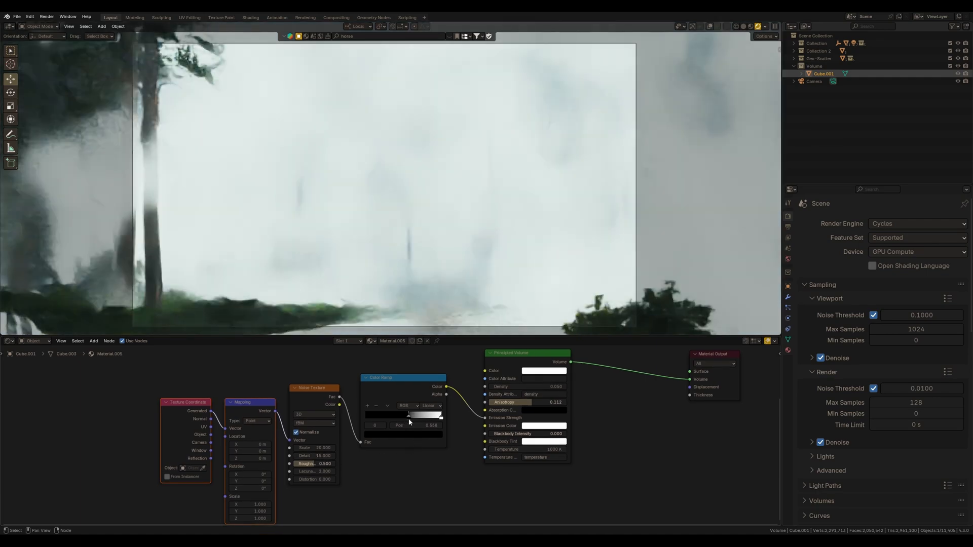
click(423, 416)
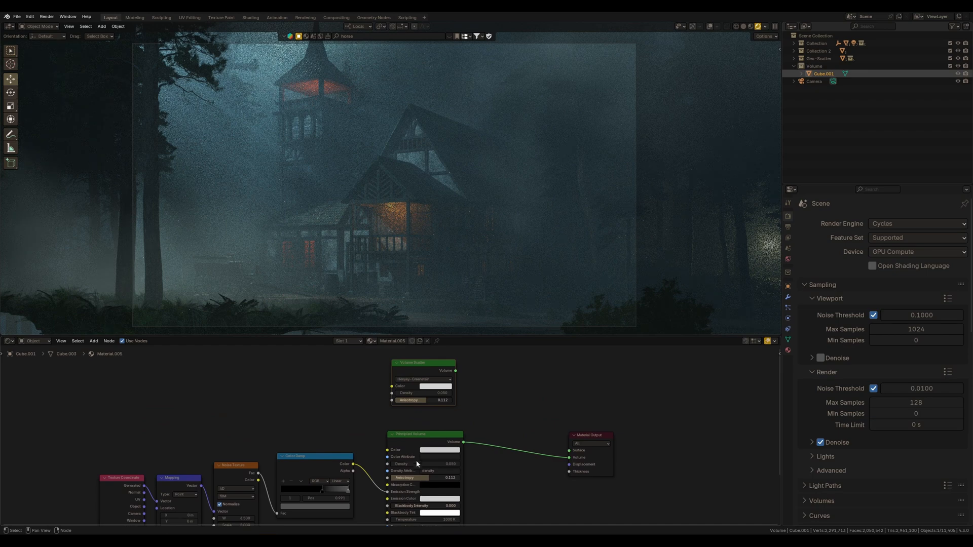
mouse_move(424, 459)
text(v)
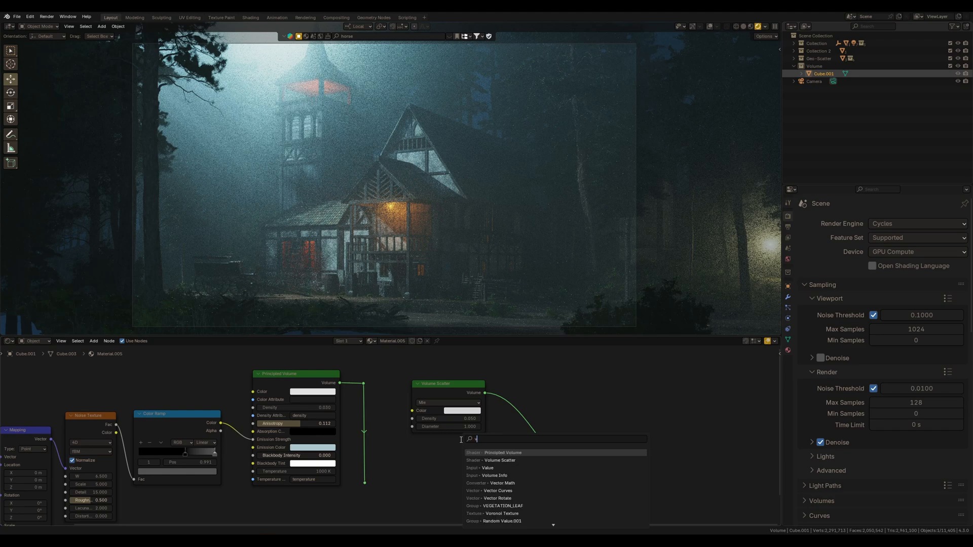
Add a Mix Shader to blend the Principled Volume and Volume Scatter fog
text(m)
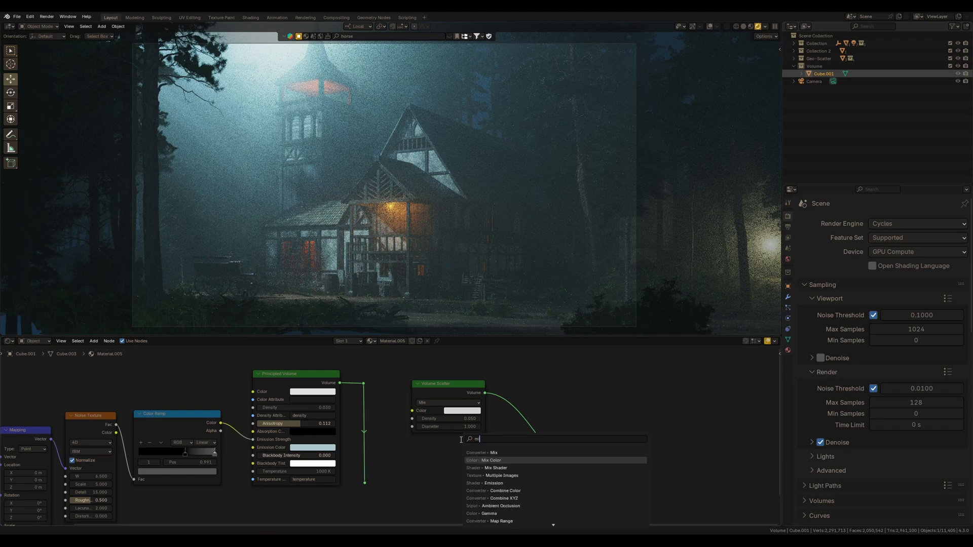
click(496, 468)
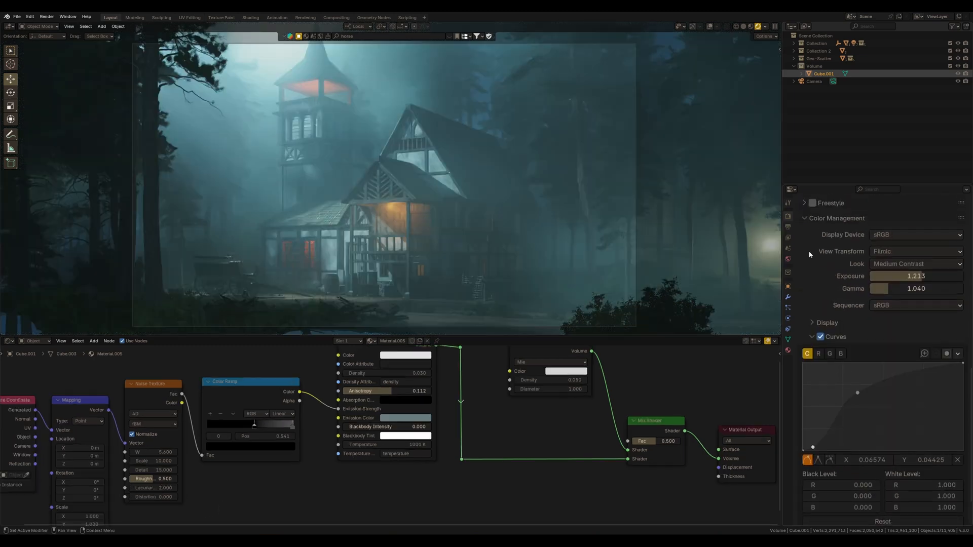
Reshape the cloud Color Ramp, lower exposure to 0.734 and adjust the curve midpoint
drag(255, 423, 253, 427)
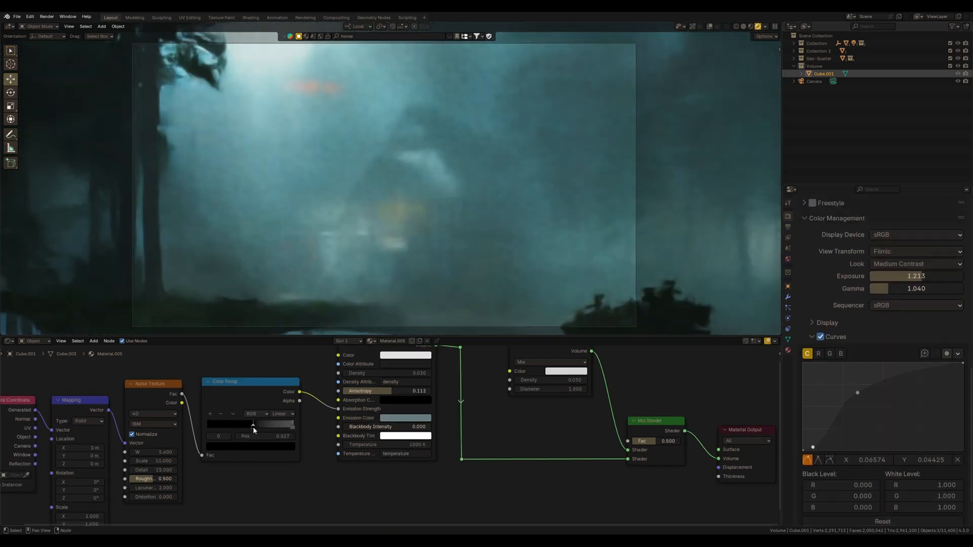
click(218, 436)
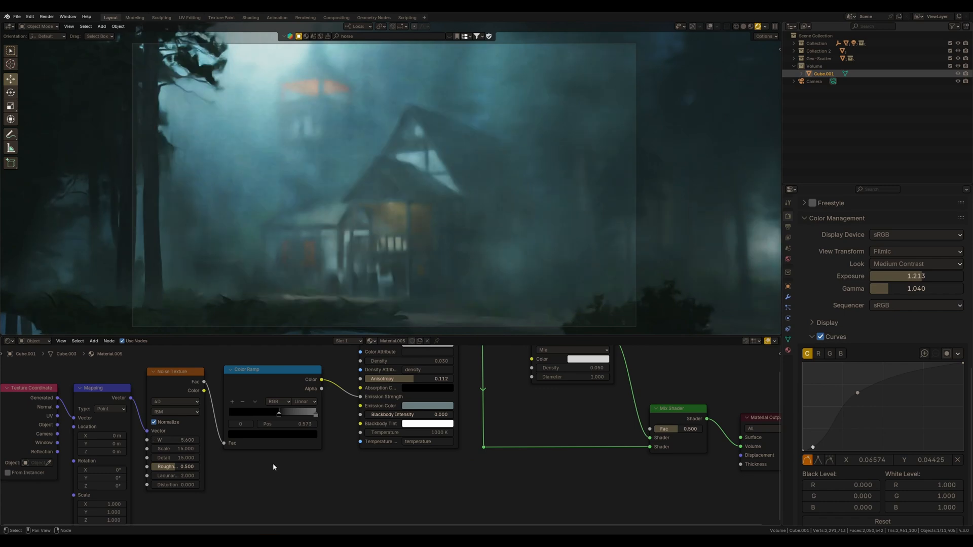
drag(190, 440, 176, 440)
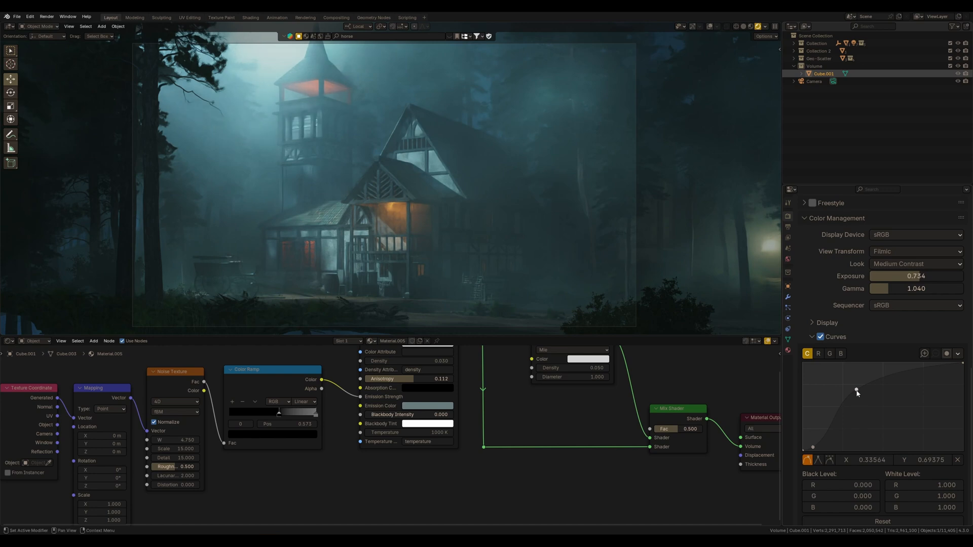
drag(856, 391, 858, 392)
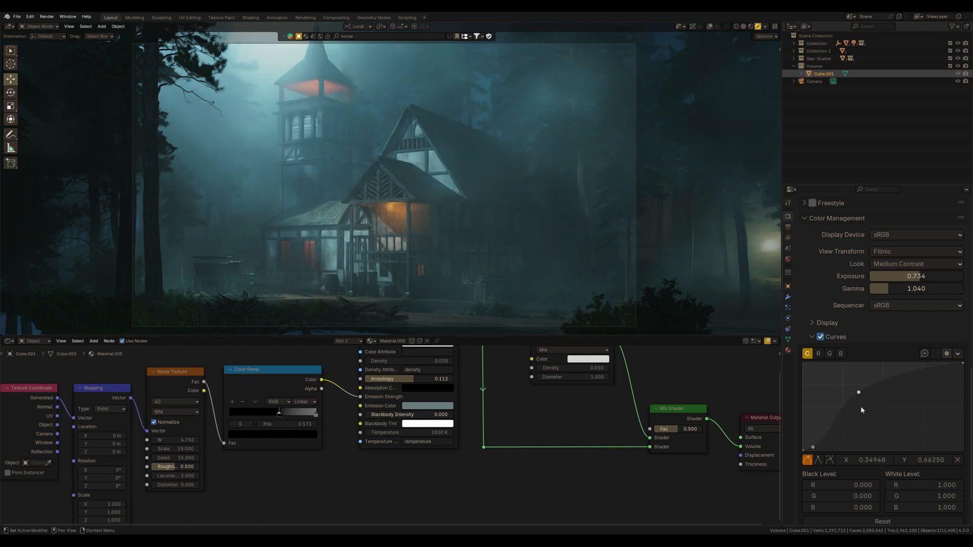